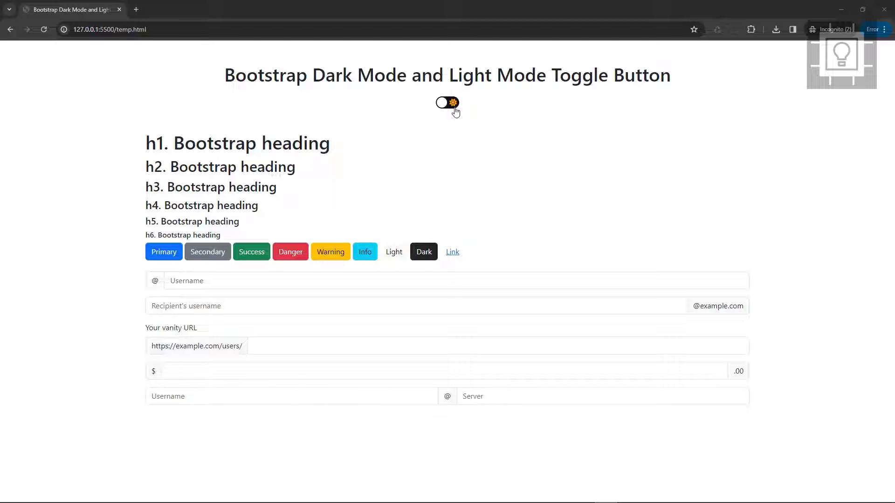
# Flip the finished demo page between dark and light themes several times as a preview.
pyautogui.click(448, 103)
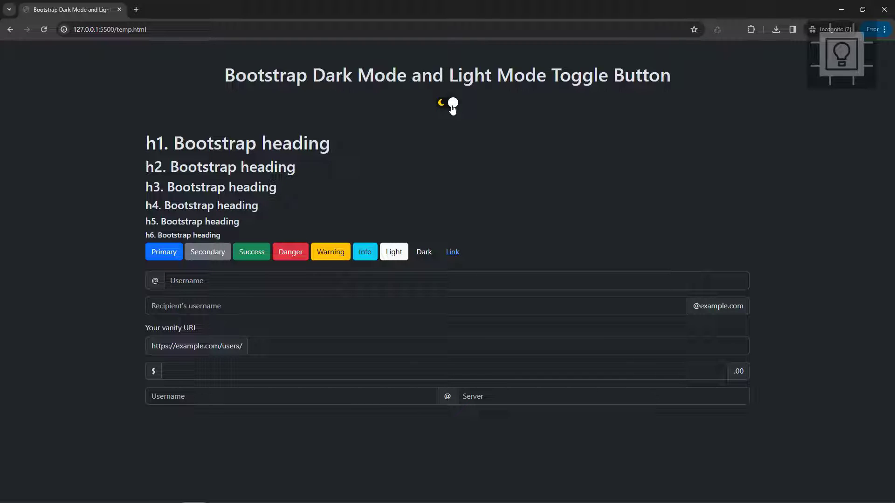
pyautogui.click(448, 103)
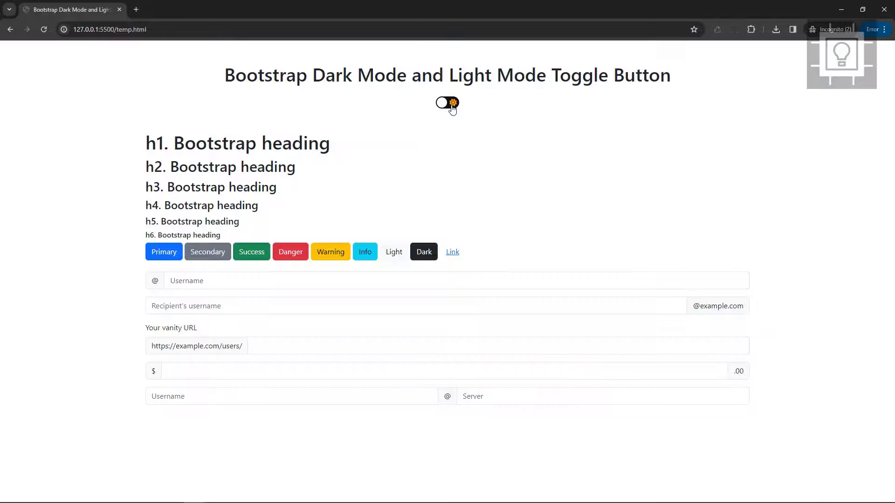
pyautogui.click(447, 104)
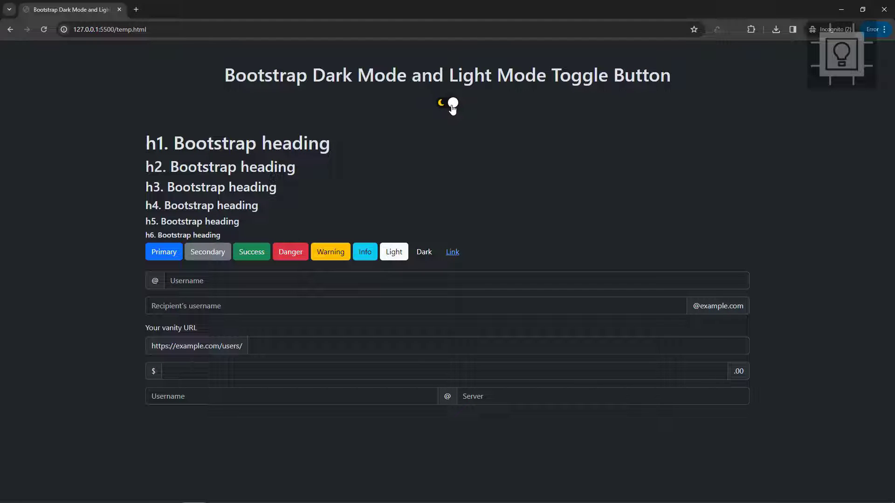
pyautogui.click(447, 103)
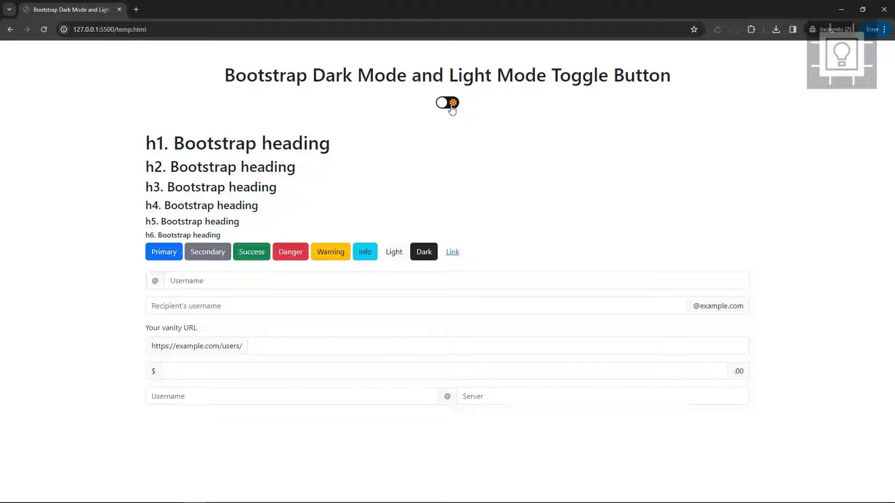
pyautogui.click(447, 103)
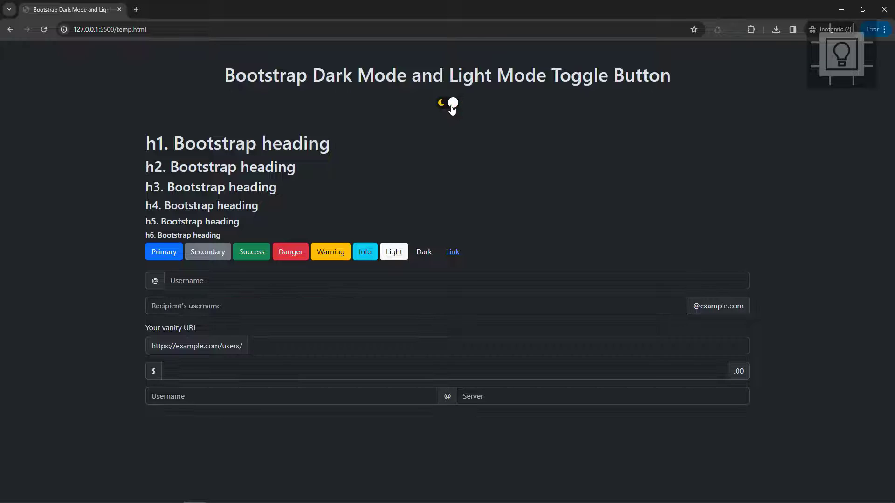
pyautogui.click(447, 106)
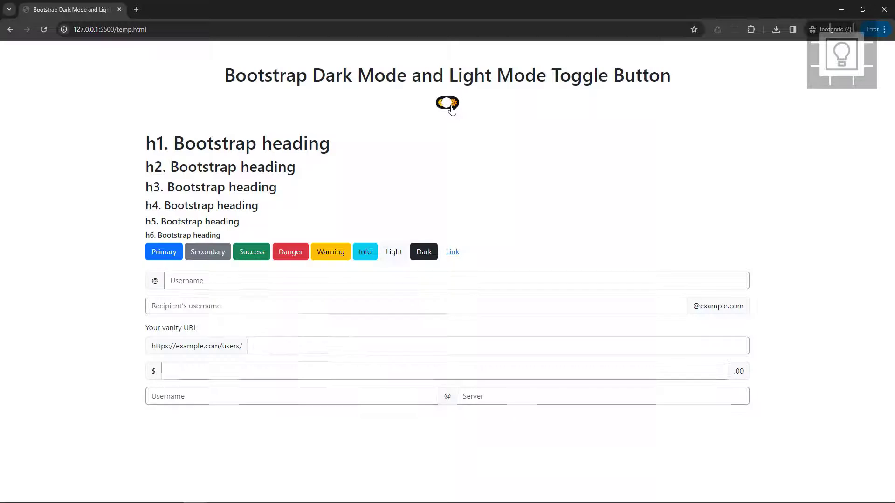
pyautogui.click(447, 105)
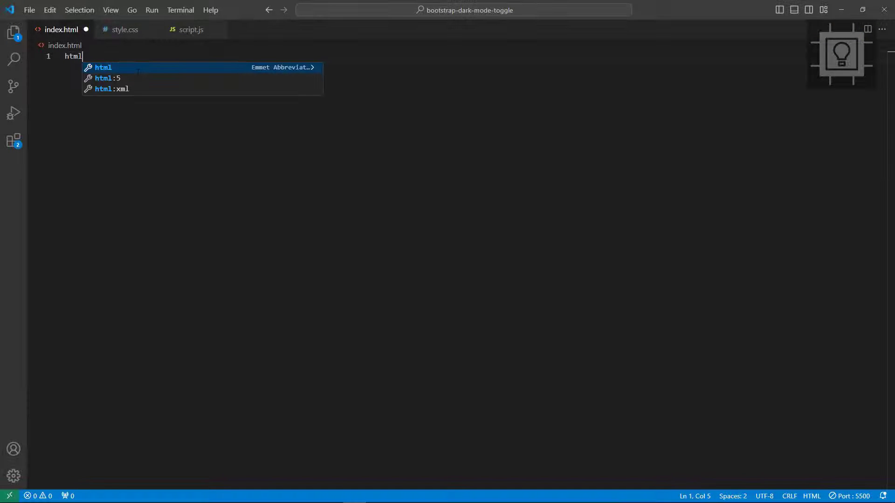
# Expand an HTML5 skeleton titled 'Bootstrap Dark Mode and Light Mode Toggle Button'.
pyautogui.press('Tab')
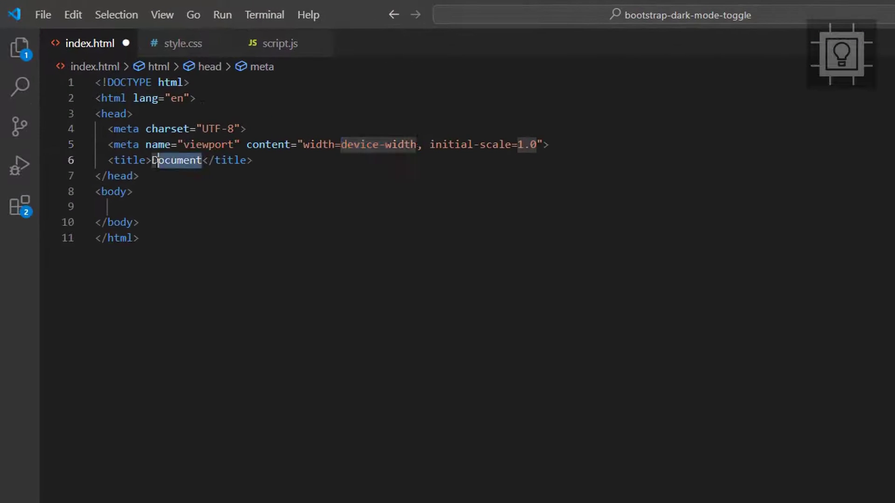
pyautogui.write('Bootstrap')
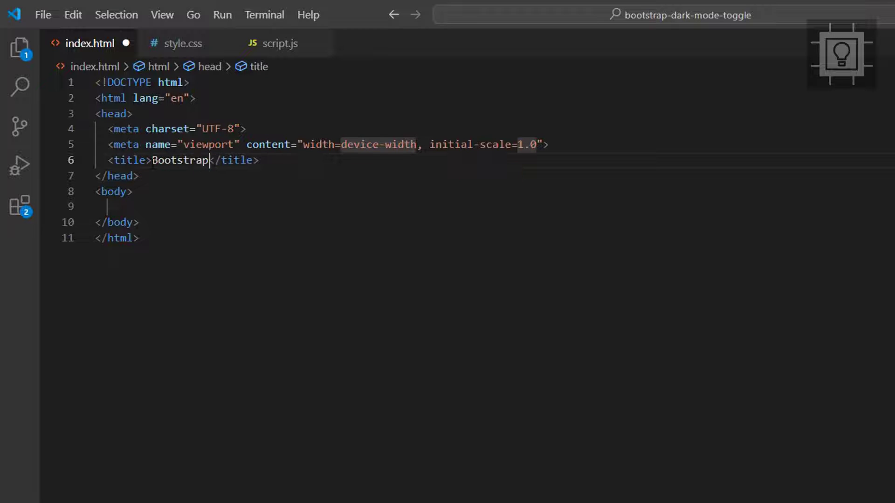
pyautogui.write('Dark Mode and')
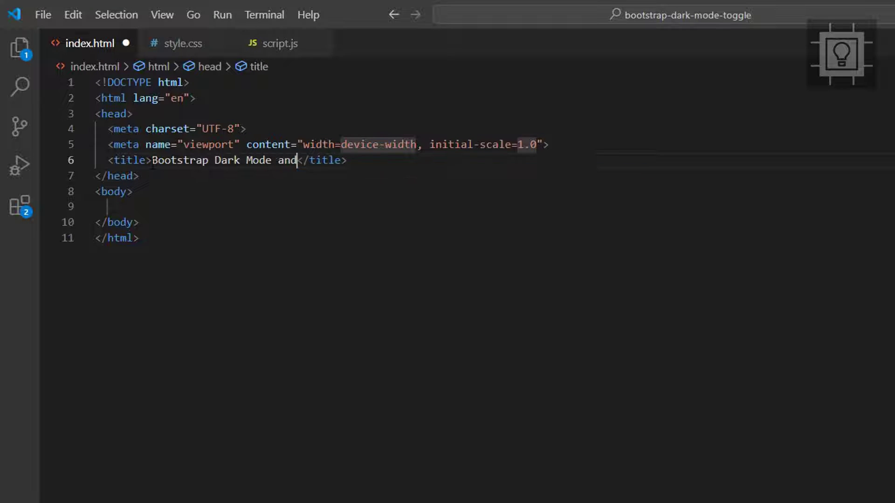
pyautogui.write('Light Mode T')
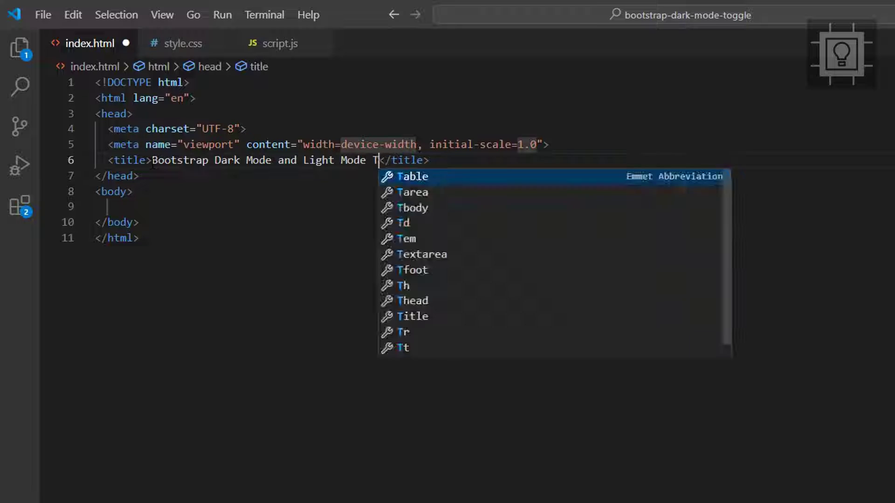
pyautogui.write('oggle Button')
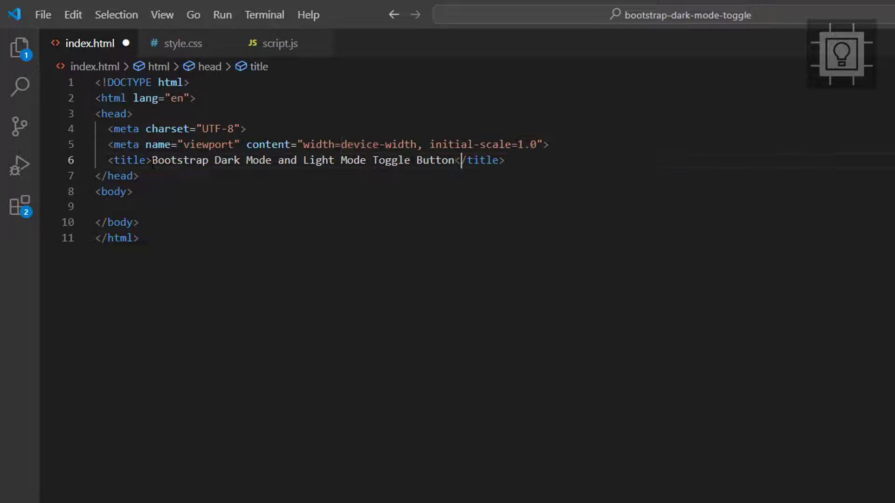
pyautogui.click(107, 206)
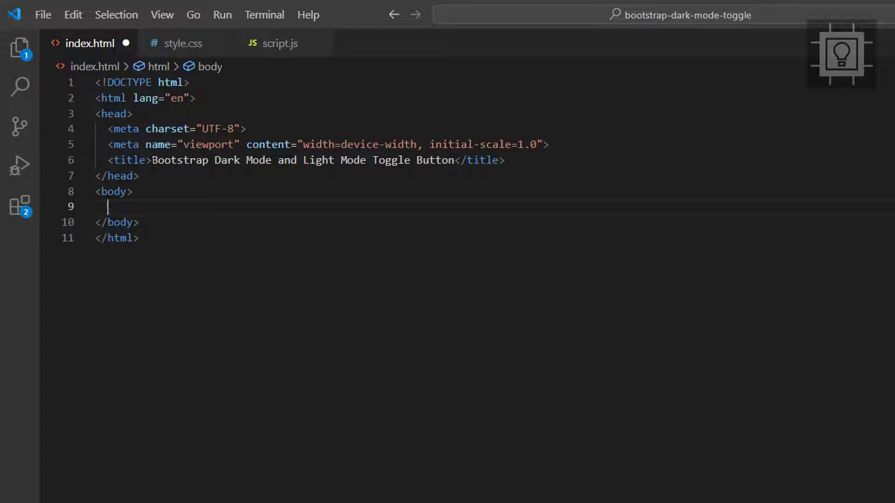
# Link style.css in the head and add data-bs-theme and id attributes to the html tag.
pyautogui.write('sty')
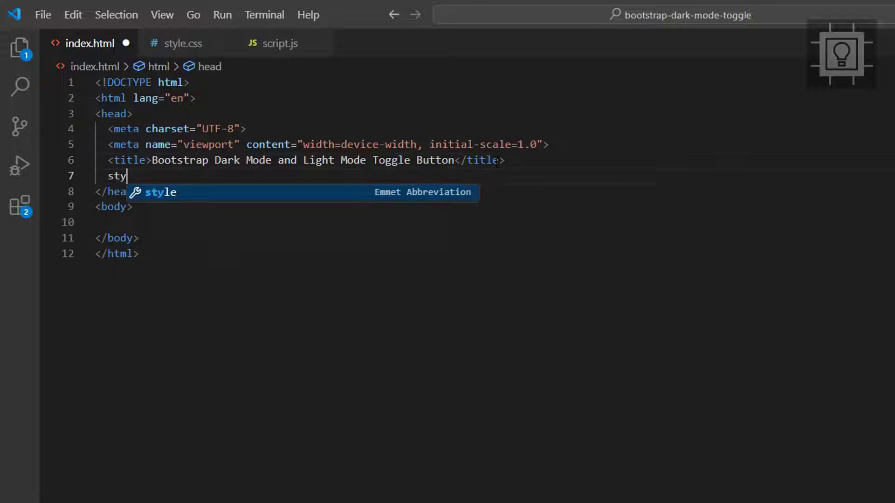
pyautogui.press('Tab')
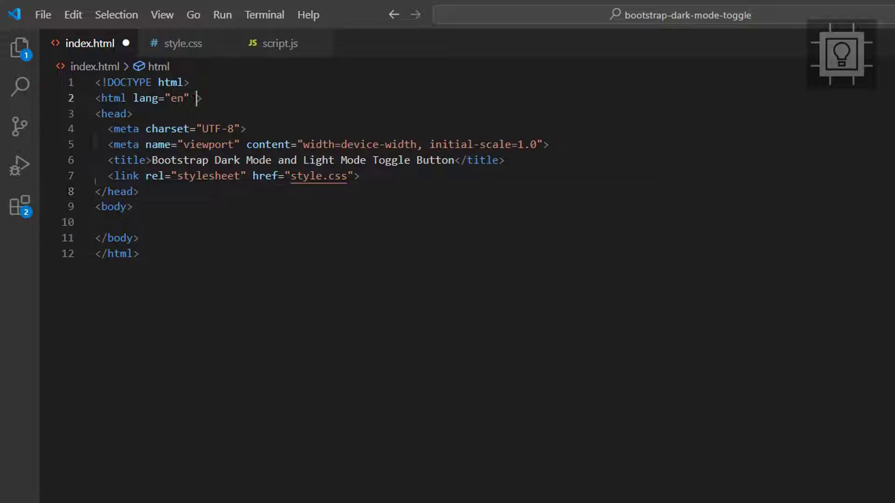
pyautogui.write('data-bs-theme="')
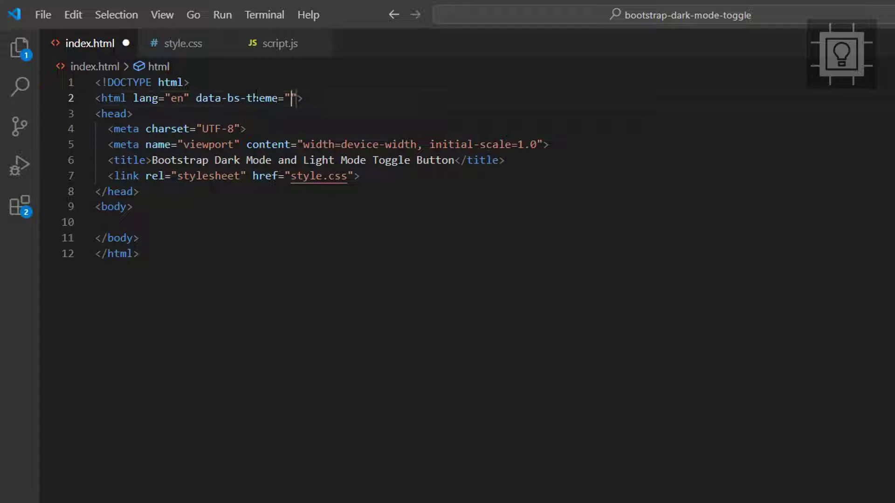
pyautogui.write('id')
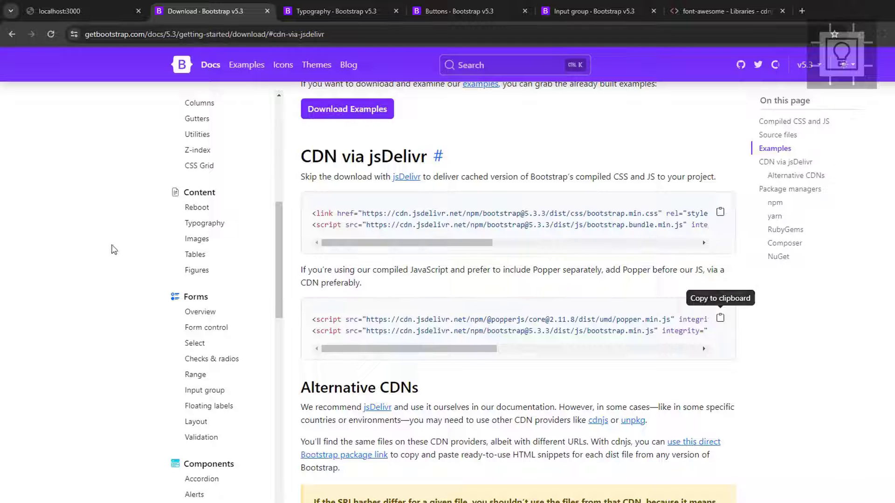
# Switch to the Bootstrap docs to copy the jsDelivr CSS and JS CDN tags.
pyautogui.press('alt+tab')
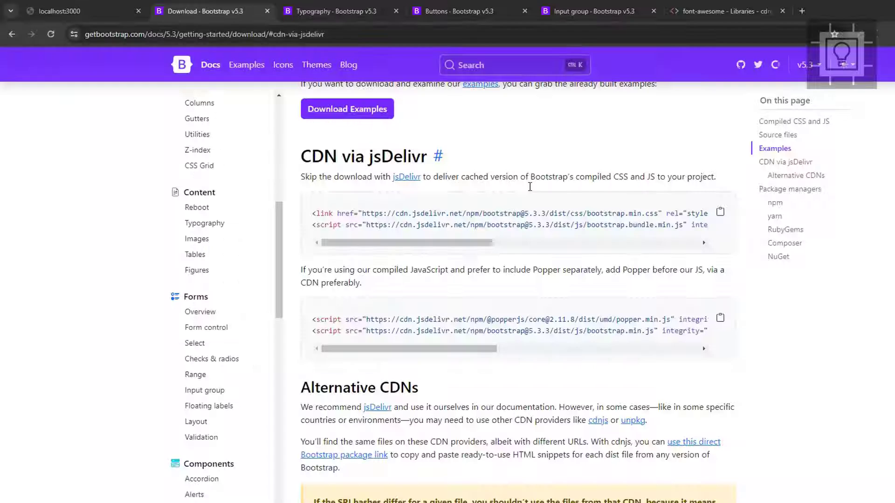
pyautogui.moveTo(720, 211)
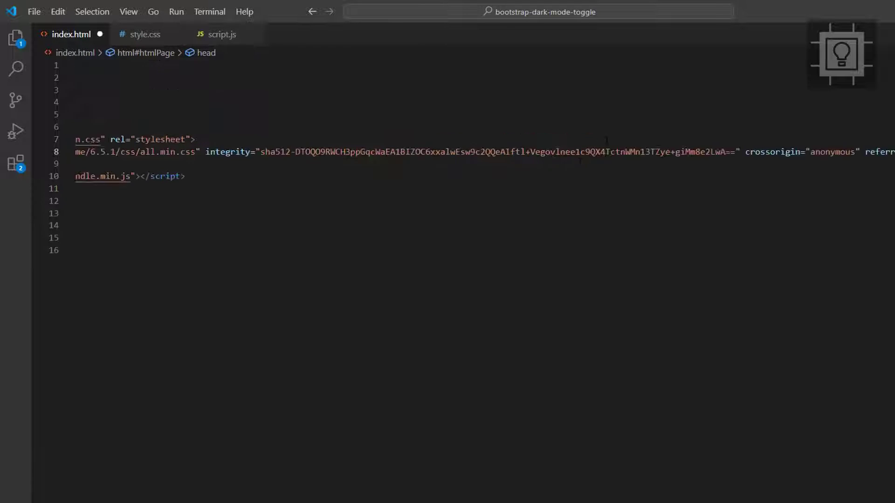
# Select the head line where the Bootstrap CDN and Font Awesome links go.
pyautogui.moveTo(205, 152); pyautogui.dragTo(739, 152)
pyautogui.write('<div ></div>')
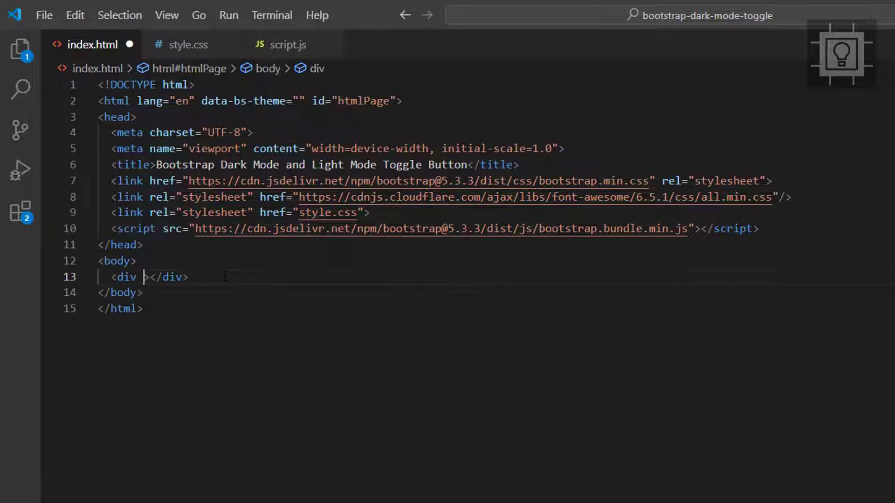
# Add div.container.mt-3 with a centred h1.mt-5 reading 'Bootstrap Dark Mode and Light Mode Toggle Button'.
pyautogui.write('class="container mt-3')
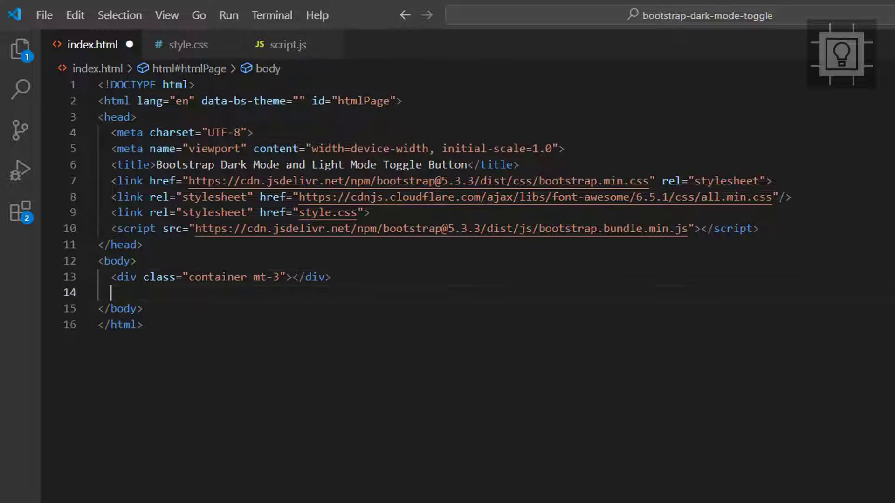
pyautogui.write('h')
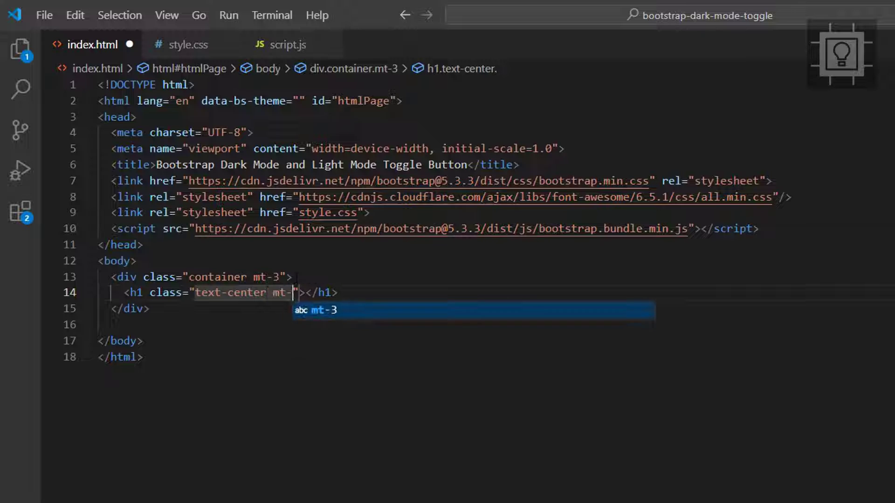
pyautogui.write('5')
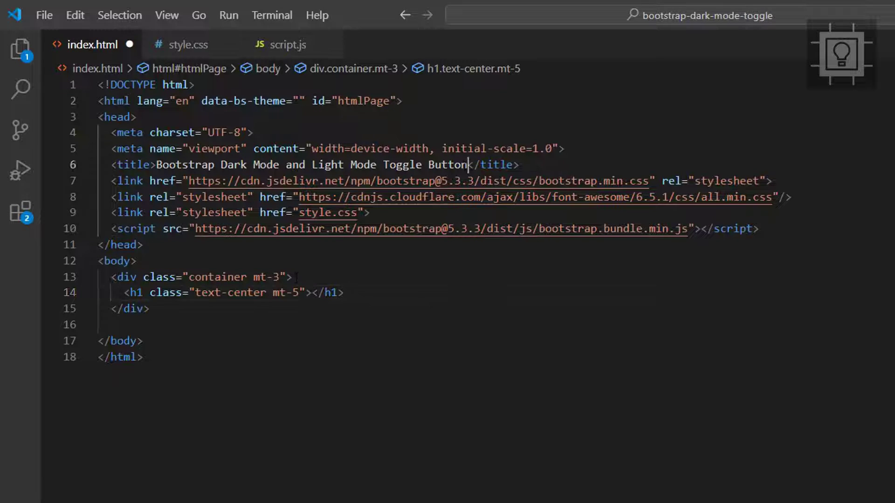
pyautogui.write('ootstrap Dark Mode and Light Mode Toggle Button')
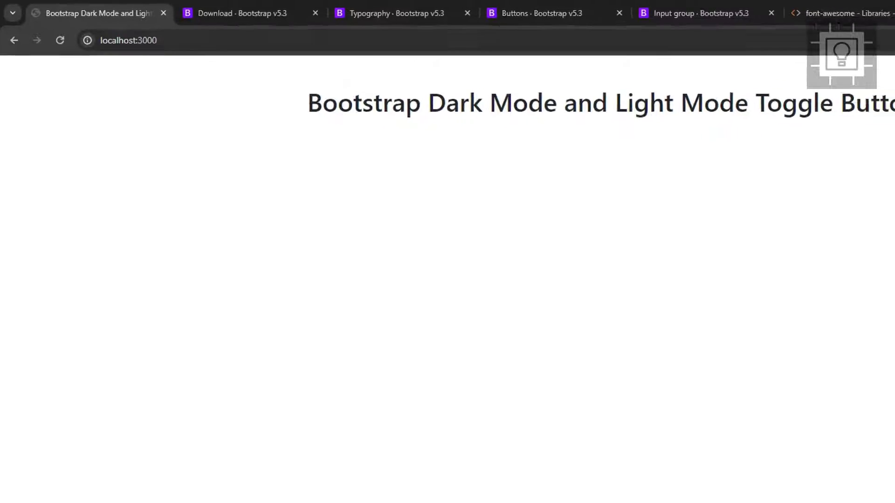
# Bring the h1–h6 Typography heading examples under the title, preceded by a <br>.
pyautogui.click(387, 13)
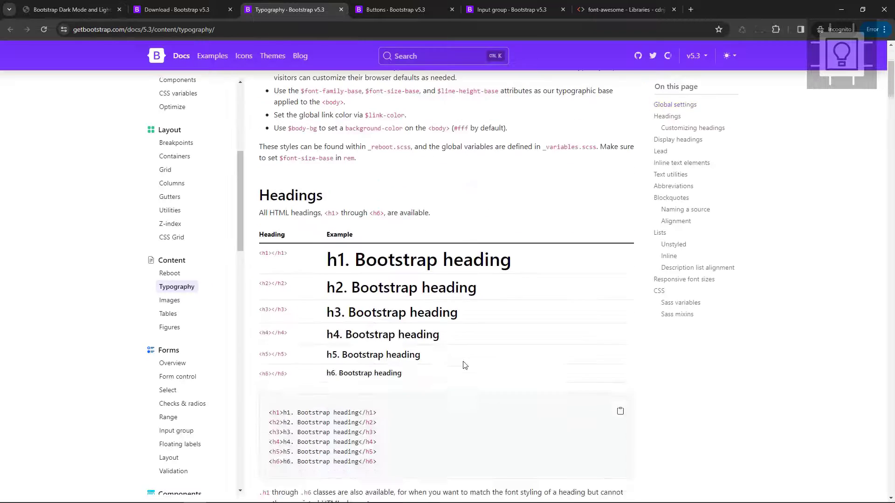
pyautogui.scroll(-3)
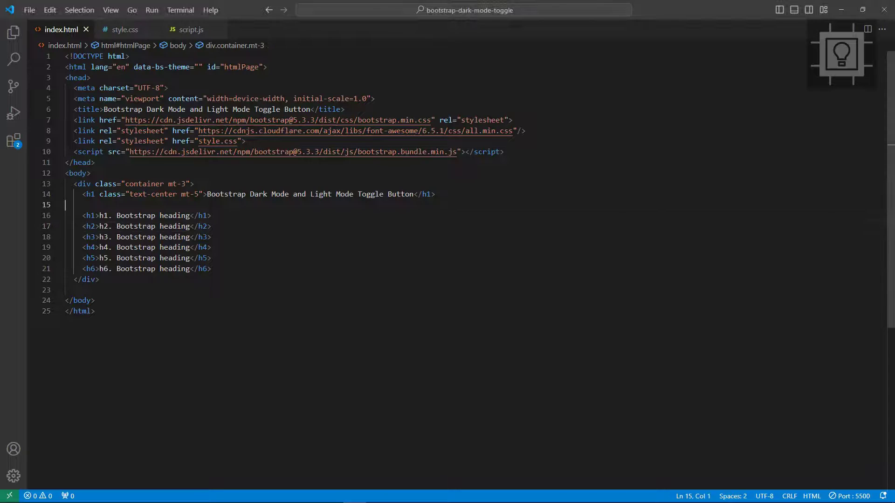
pyautogui.write('<br>')
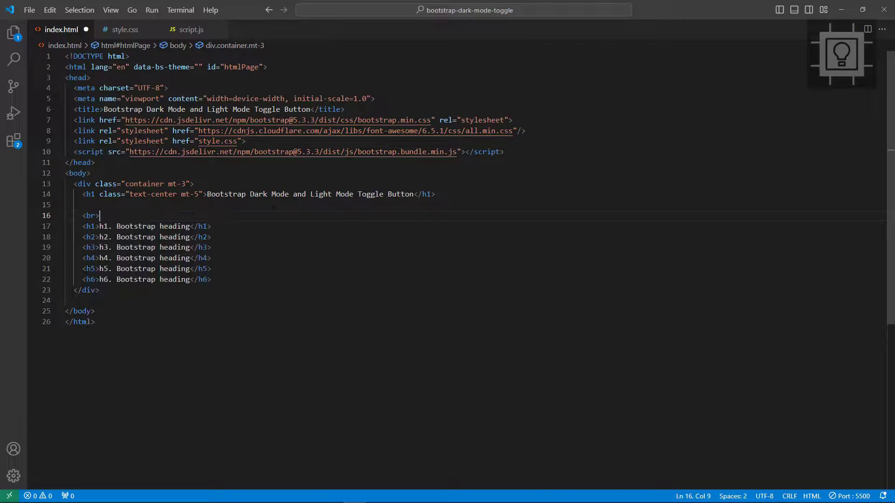
pyautogui.press('alt+tab')
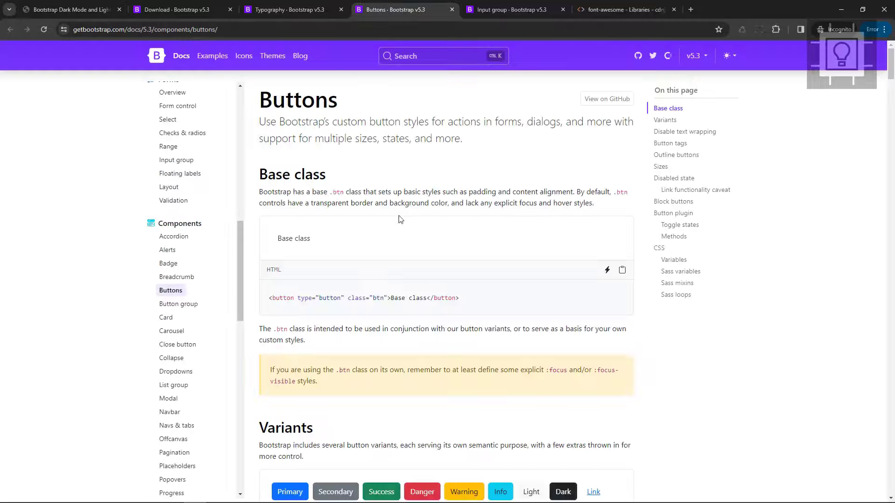
# Paste the Bootstrap button variant examples into index.html and save.
pyautogui.scroll(-3)
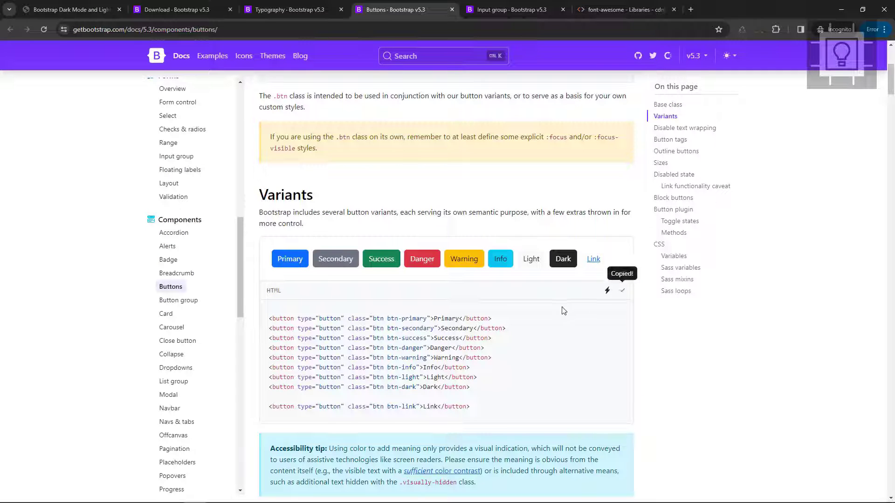
pyautogui.press('alt+tab')
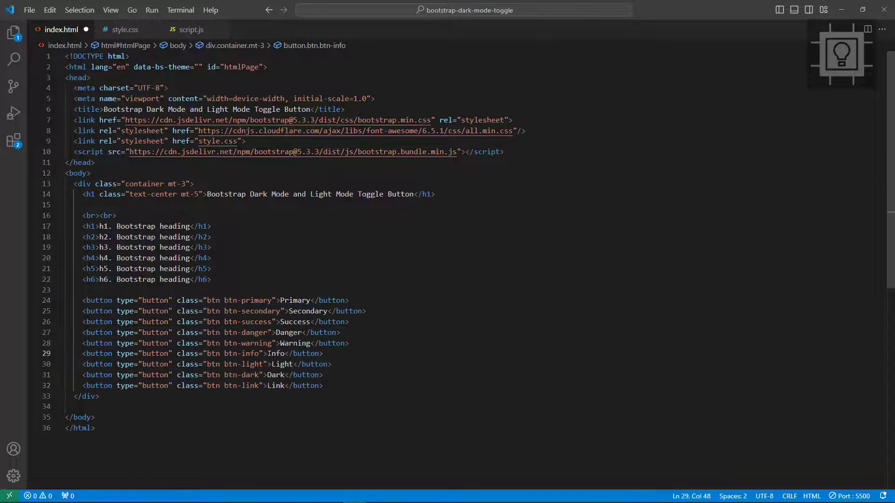
pyautogui.press('ctrl+s')
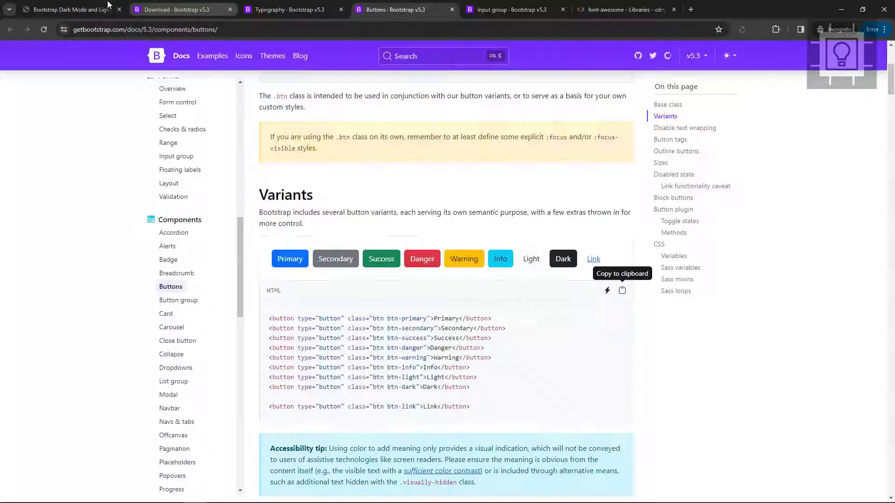
# Copy the basic Input group example from the docs and return to the editor.
pyautogui.click(508, 10)
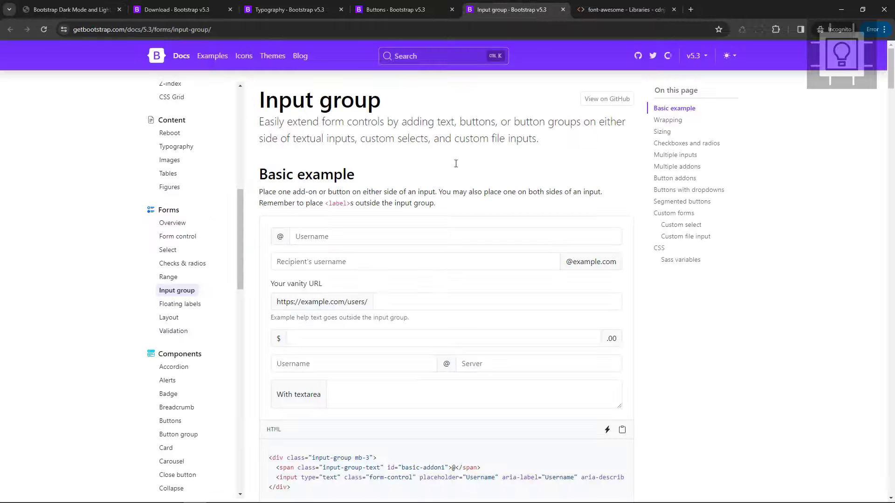
pyautogui.click(621, 429)
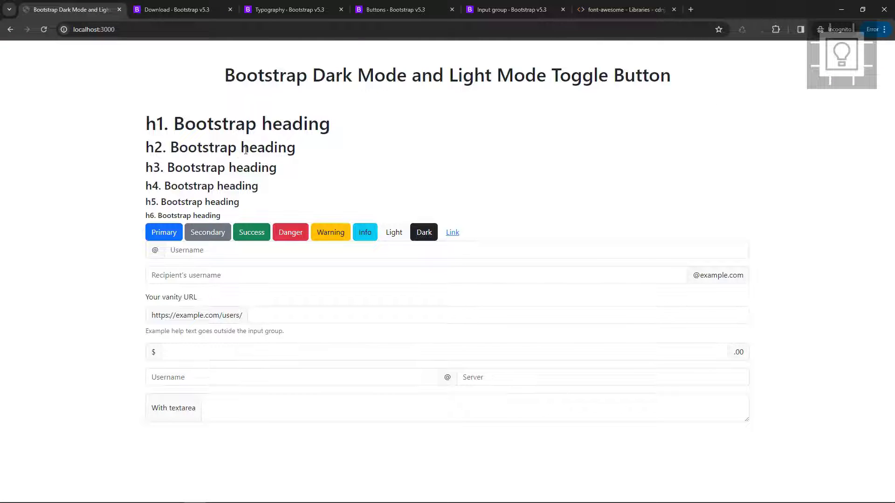
pyautogui.press('alt+tab')
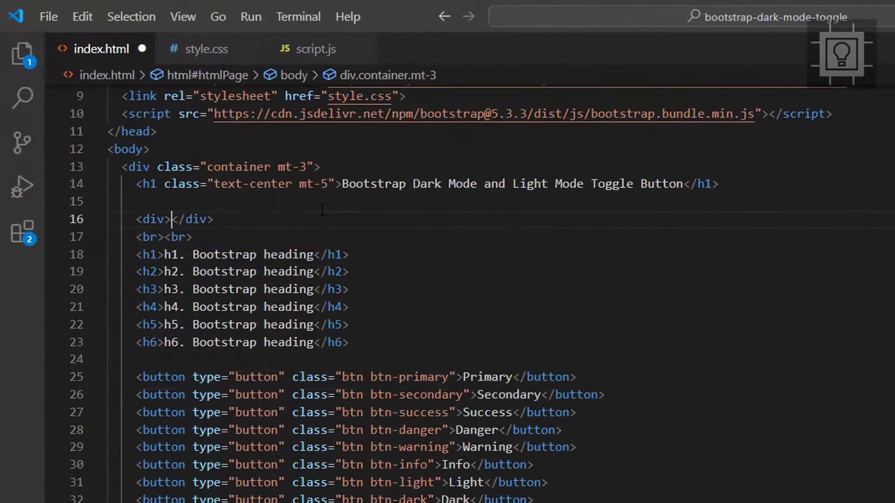
# Add a div with classes row justify-content-center mt-4.
pyautogui.write('class=""')
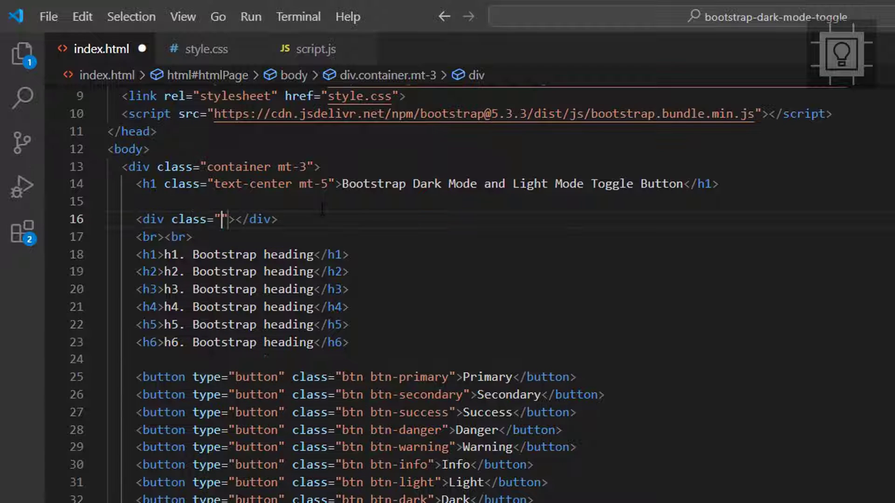
pyautogui.write('row justify')
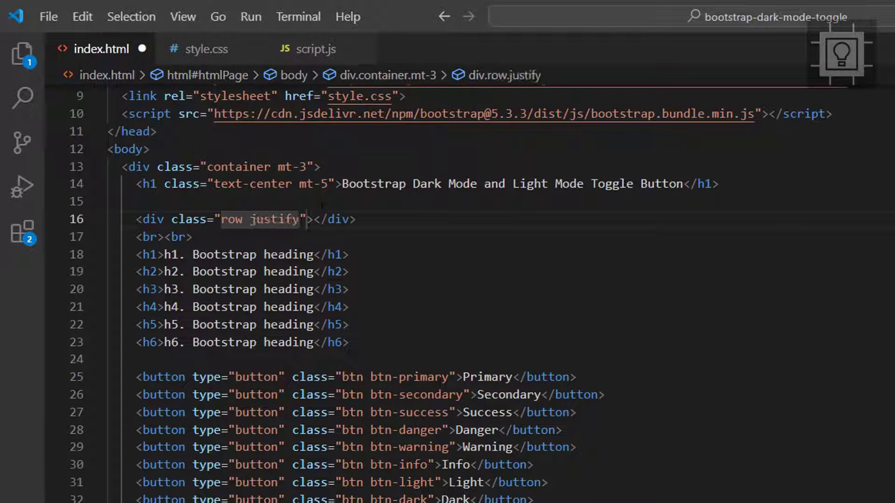
pyautogui.write('-content')
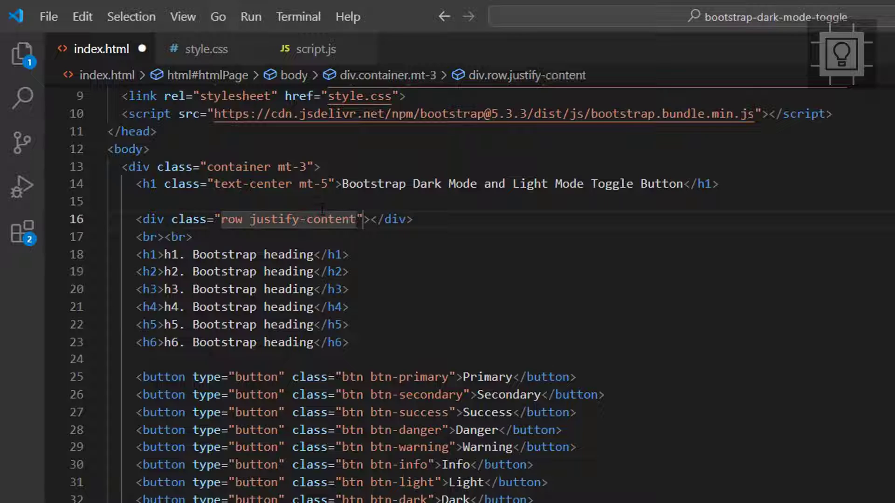
pyautogui.write('-center')
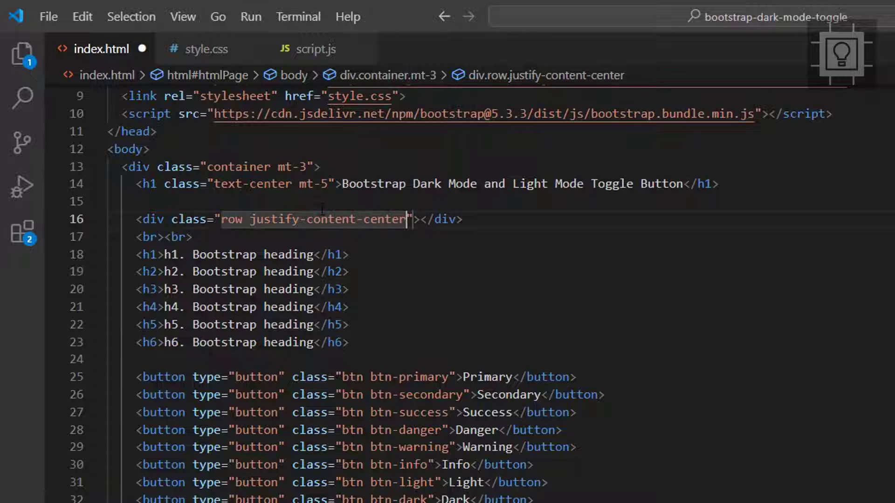
pyautogui.write('mt-4')
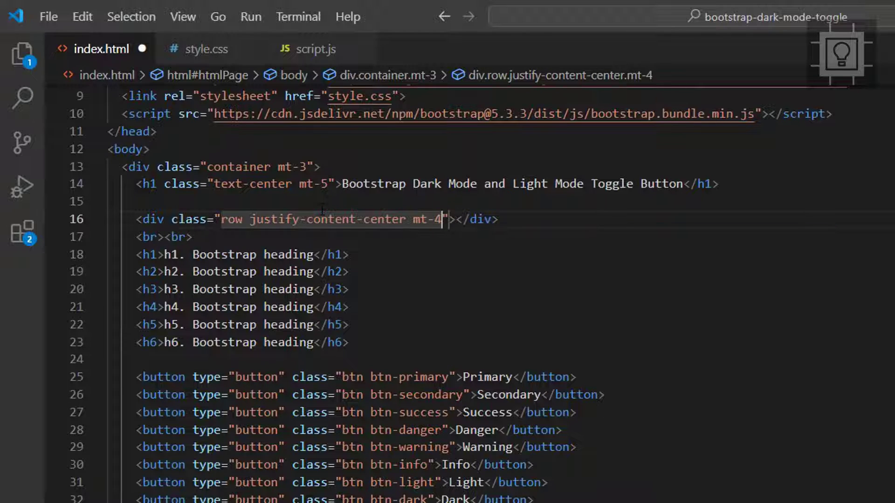
pyautogui.press('Enter')
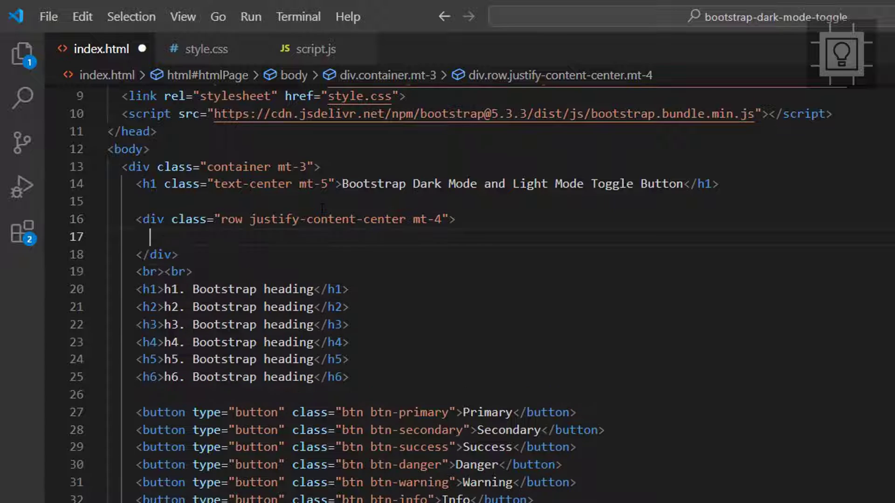
# Inside the row add input#checkbox of type checkbox and a label.checkbox-label for it.
pyautogui.write('<input type="text">')
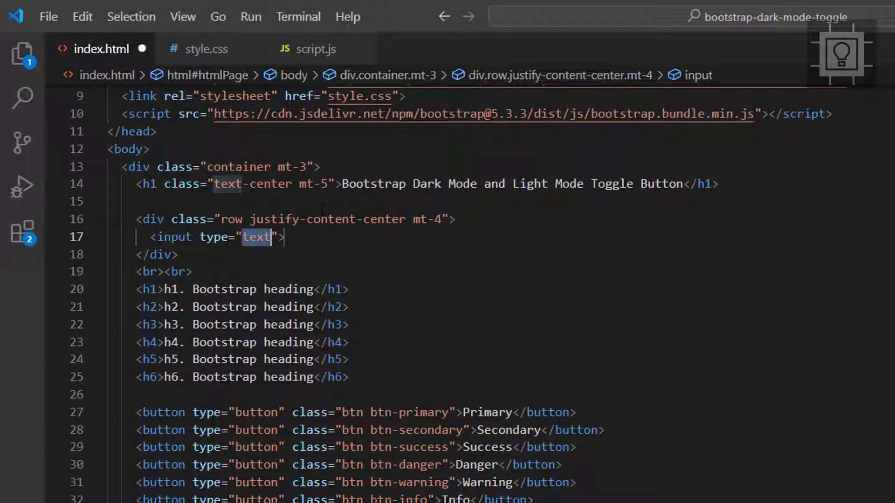
pyautogui.write('checkbox')
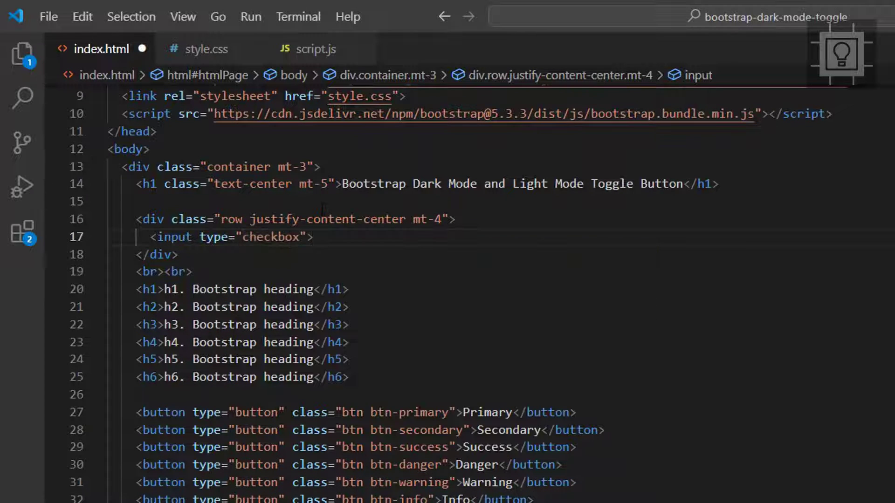
pyautogui.write('class="checkbox"')
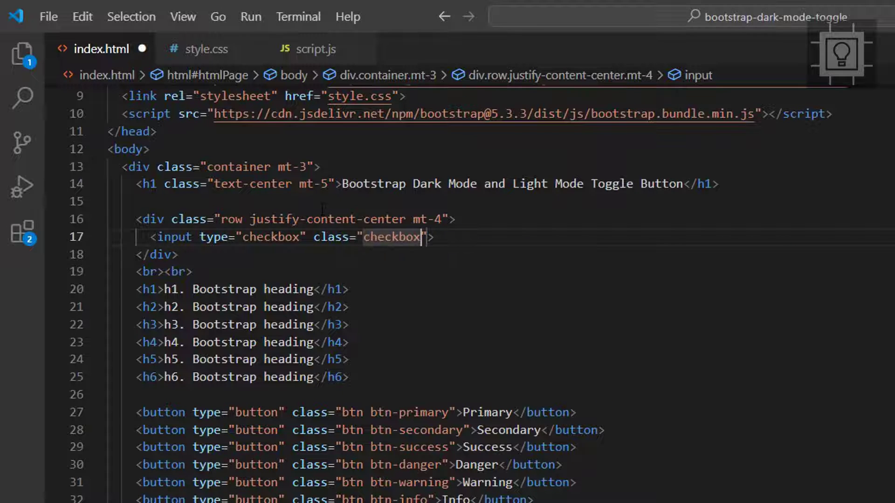
pyautogui.write('id="checkbox')
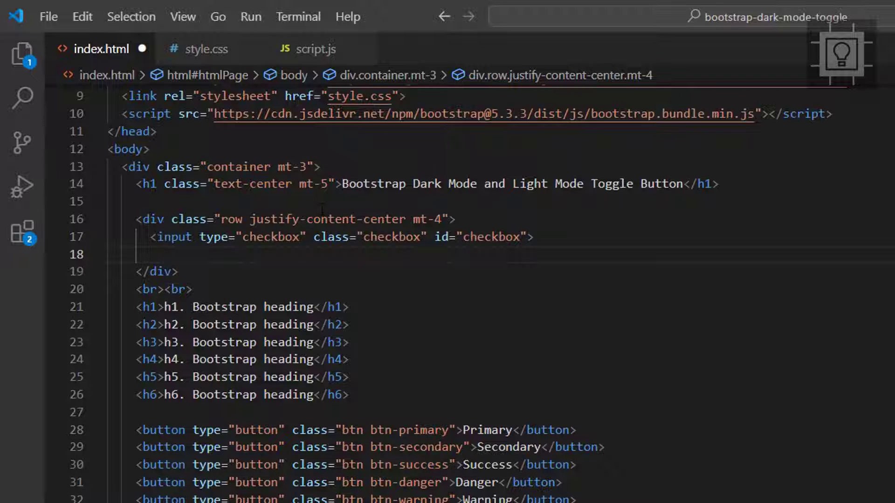
pyautogui.write('<label for="checkbox"></label>')
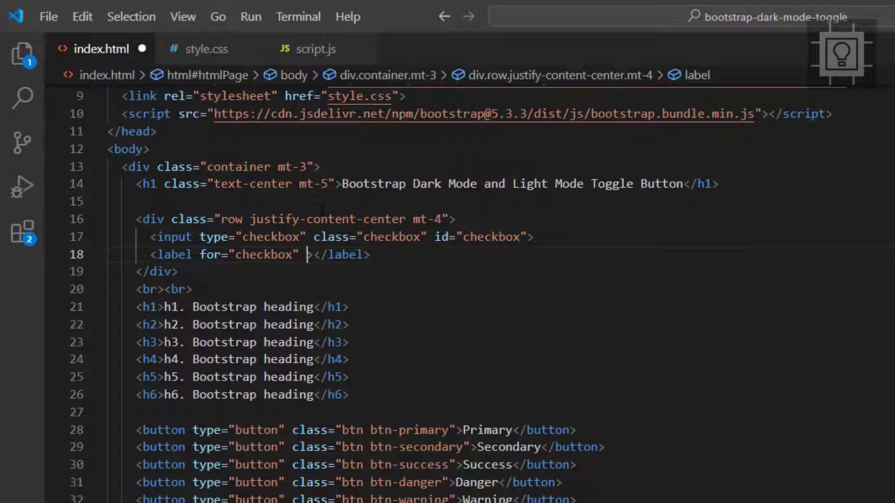
pyautogui.write('class="checkbox"')
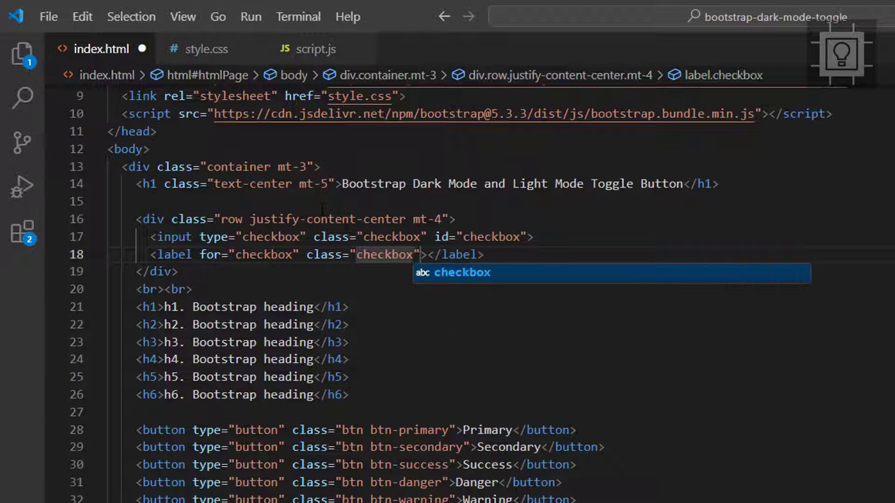
pyautogui.write('-label')
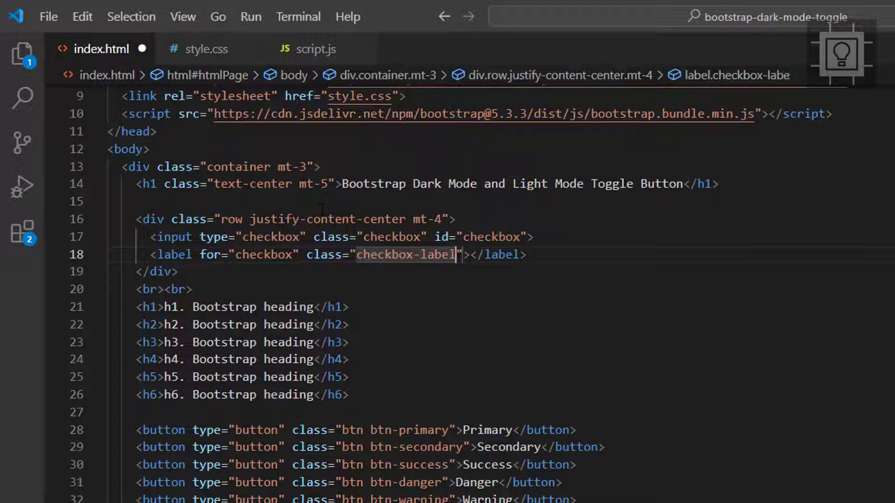
pyautogui.press('Enter')
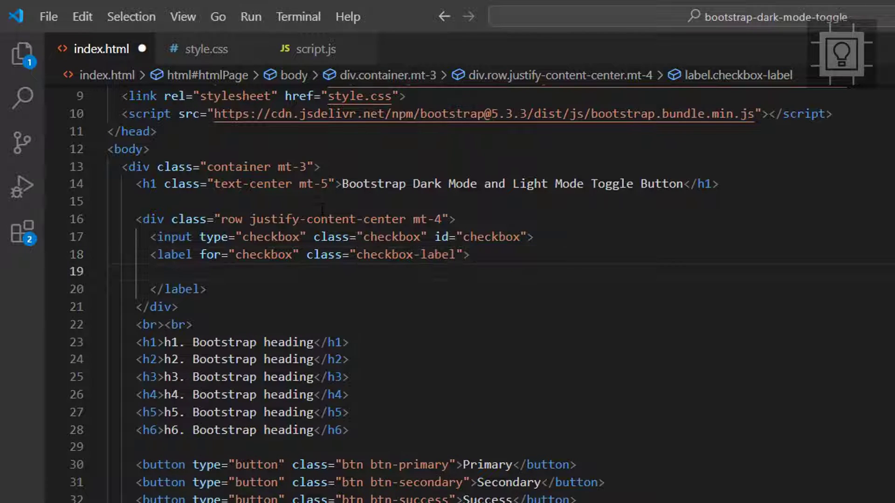
# Fill the label with fas fa-moon and fas fa-sun icons plus a span.ball.
pyautogui.write('<i class=""></i>')
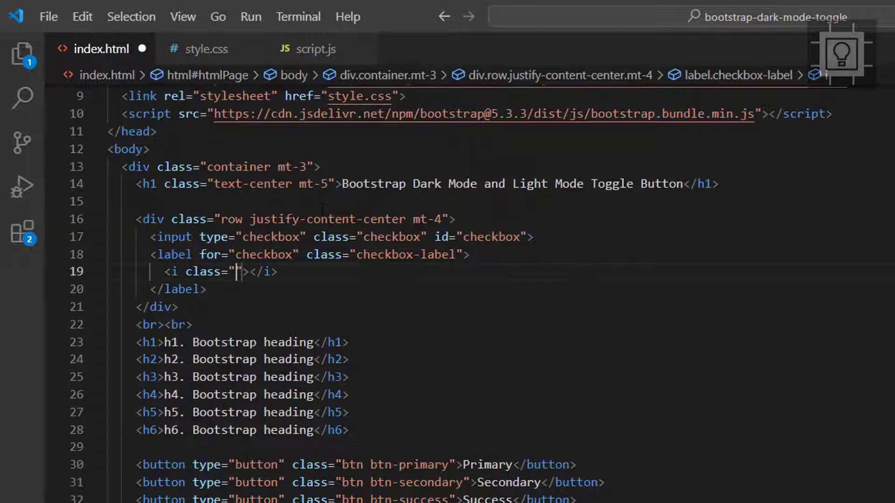
pyautogui.write('fas')
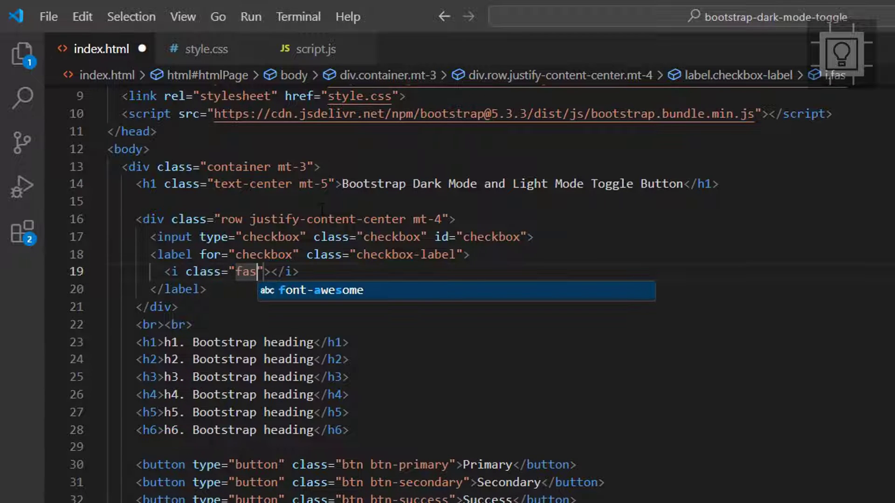
pyautogui.write('fa-moon')
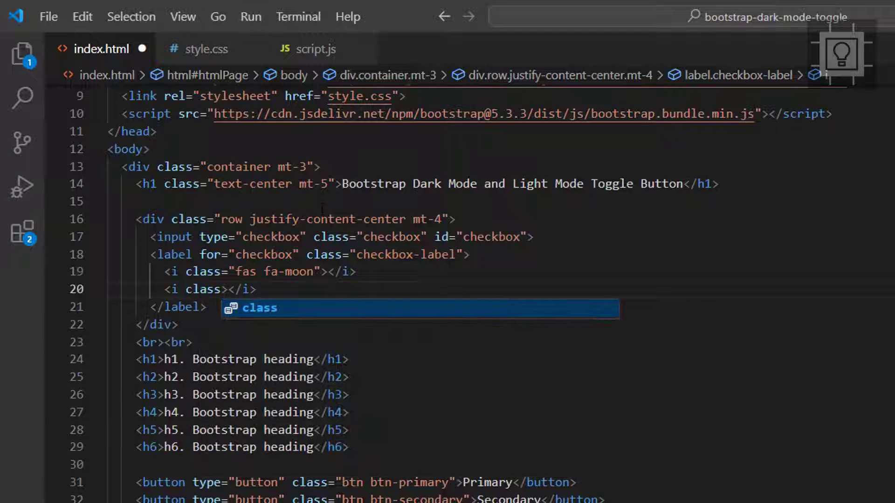
pyautogui.write('fas "')
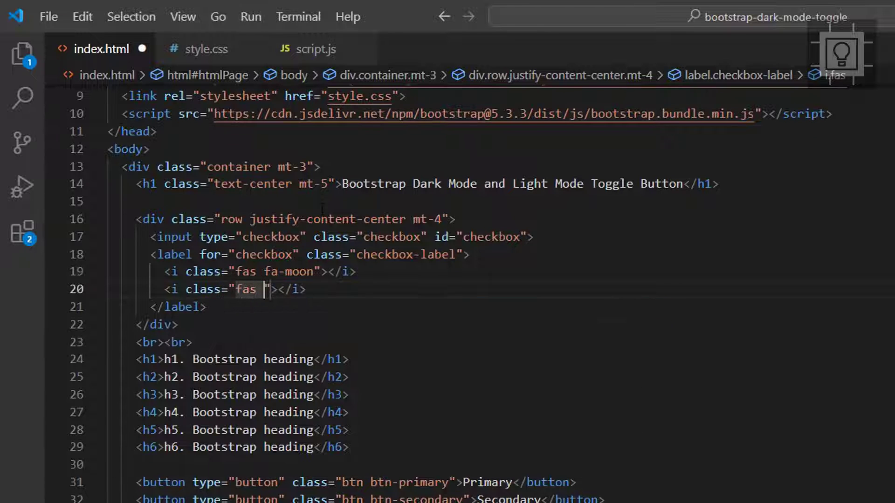
pyautogui.write('fa-sun')
pyautogui.write('<span ></span>')
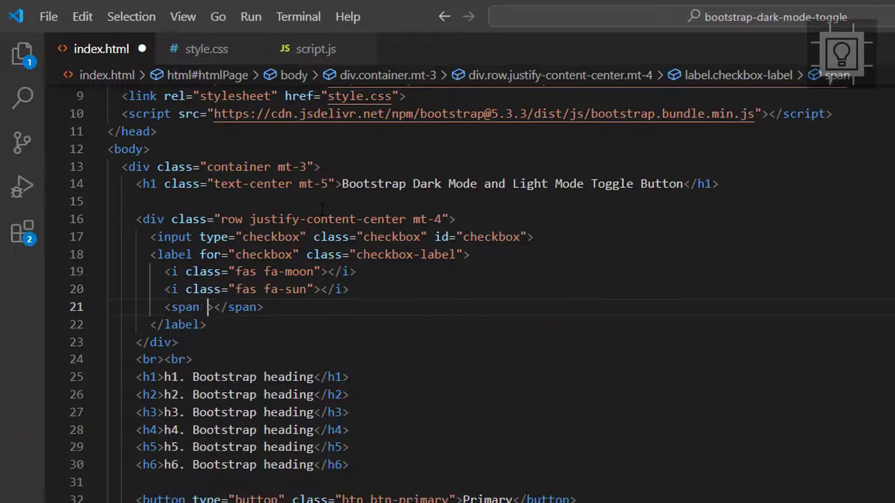
pyautogui.write('class="ball"')
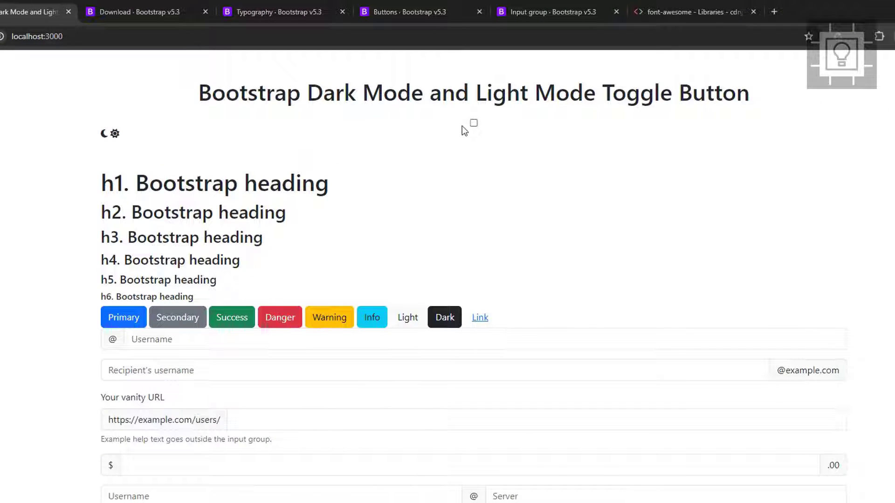
pyautogui.click(473, 124)
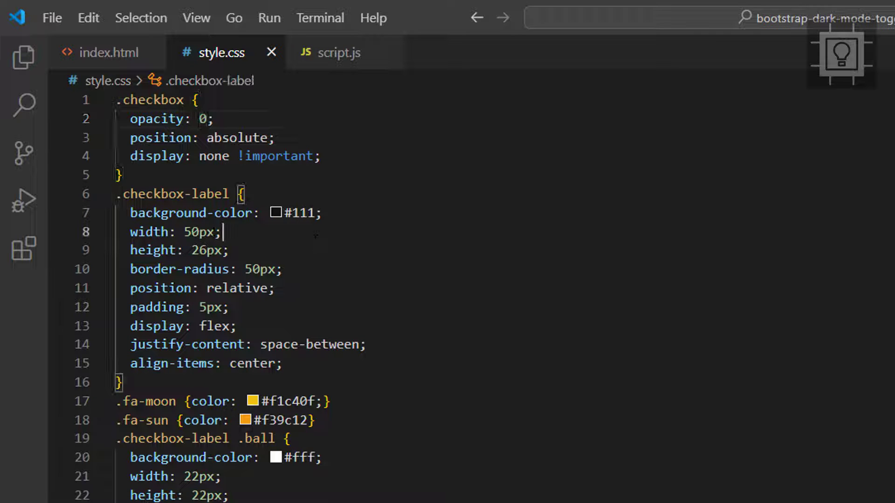
# Scroll through the toggle's checkbox, label, icon and ball rules in style.css.
pyautogui.scroll(-3)
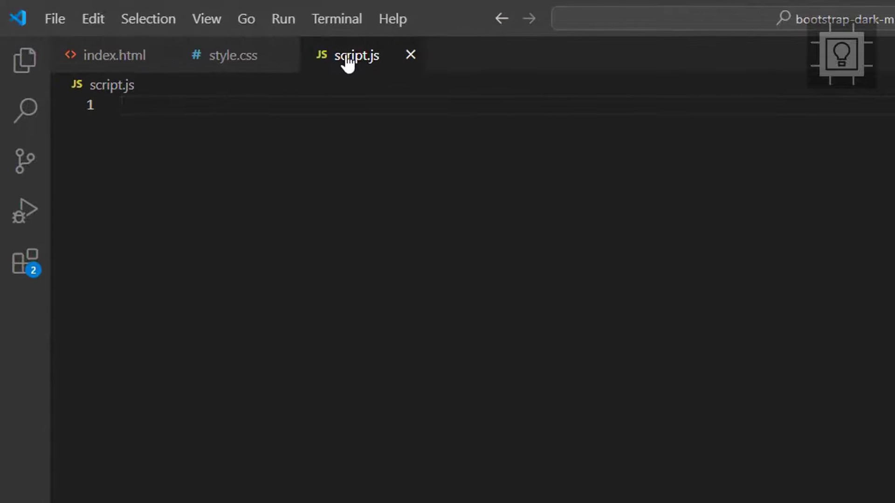
# Declare consts html and checkbox via getElementById('htmlPage') and getElementById('checkbox').
pyautogui.write('const html = documen')
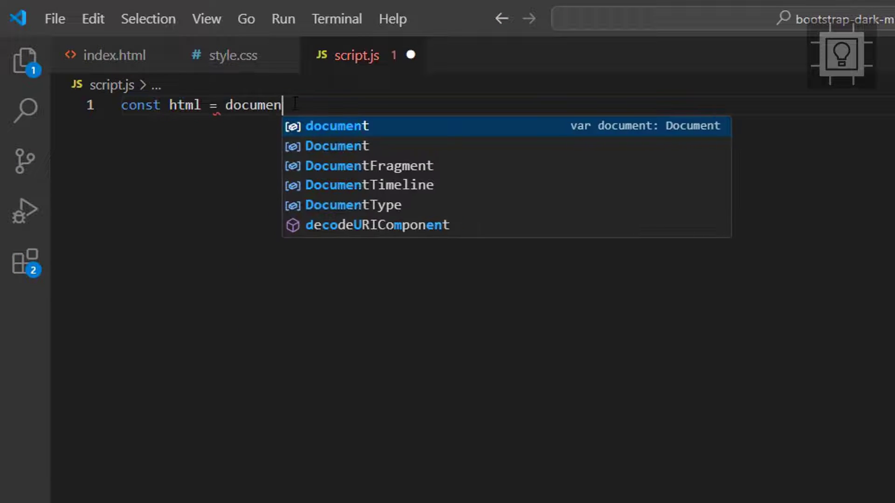
pyautogui.write('.getElementById();')
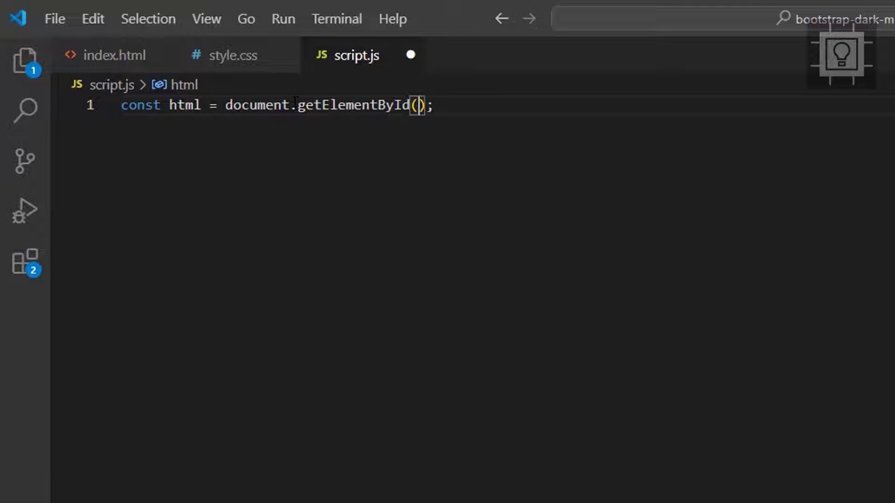
pyautogui.write('"htmlPage"')
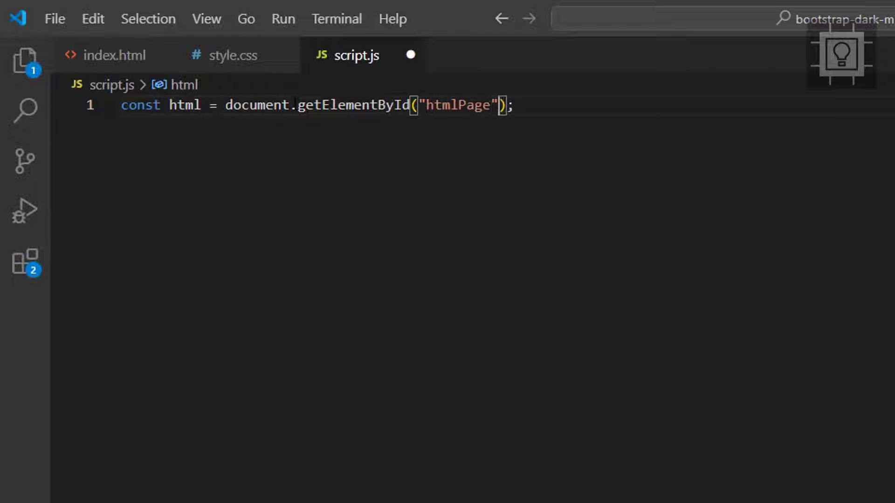
pyautogui.write('const checkbox = document.')
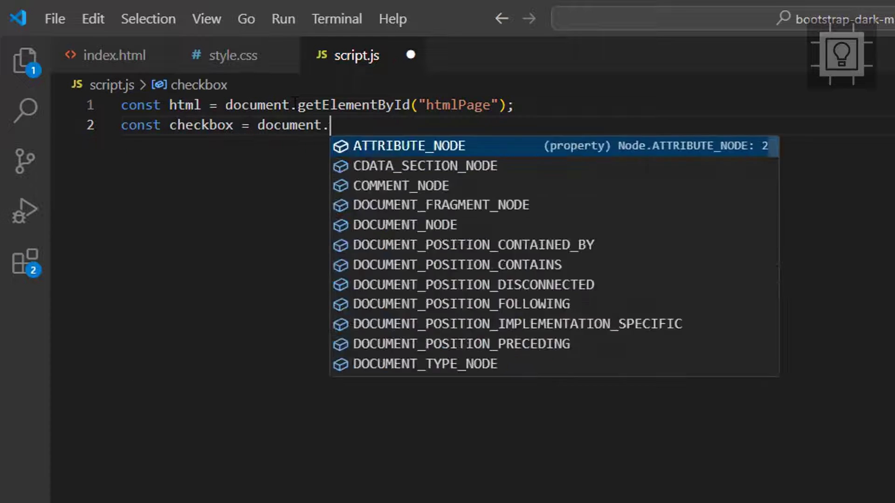
pyautogui.write('getElementById()')
pyautogui.write('c')
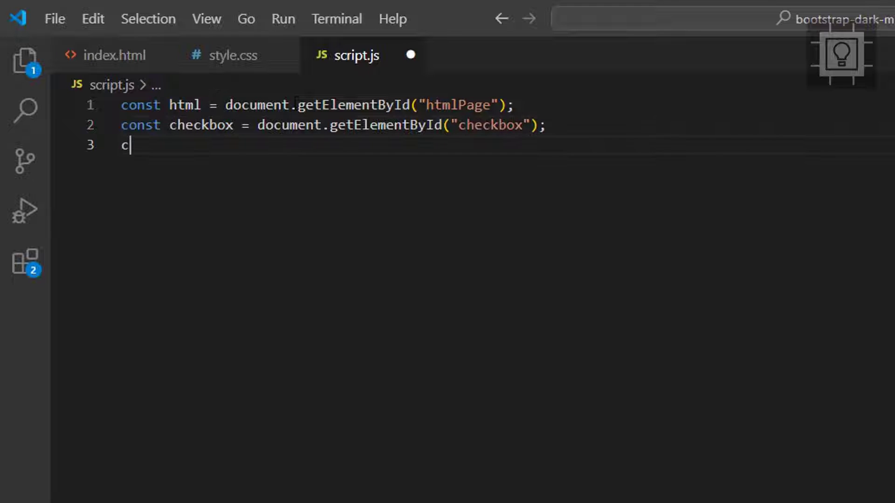
# Add a change listener setting data-bs-theme to 'dark' when checked, 'light' otherwise.
pyautogui.write('heckbox.addEventListener();')
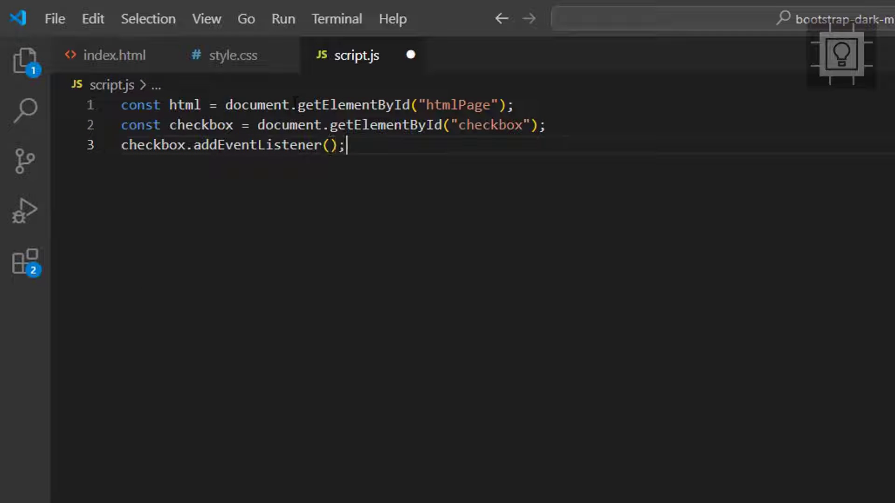
pyautogui.write('"chang"')
pyautogui.write('} els')
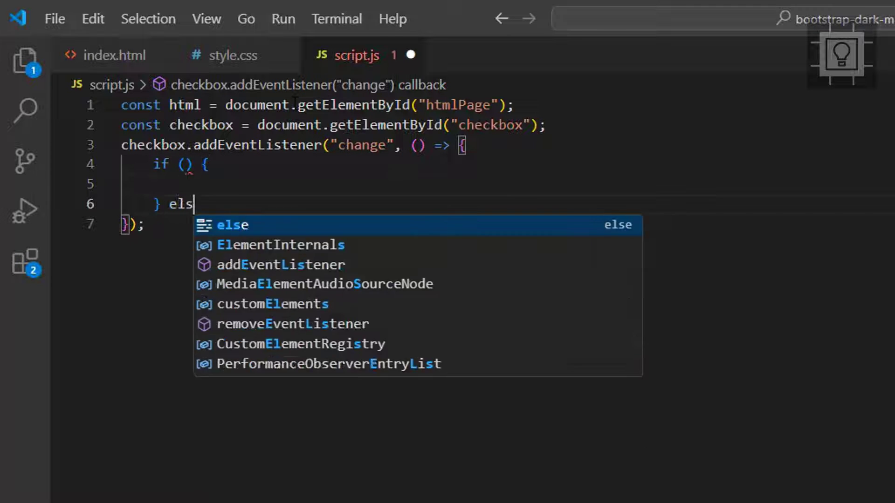
pyautogui.write('checkbox.checked')
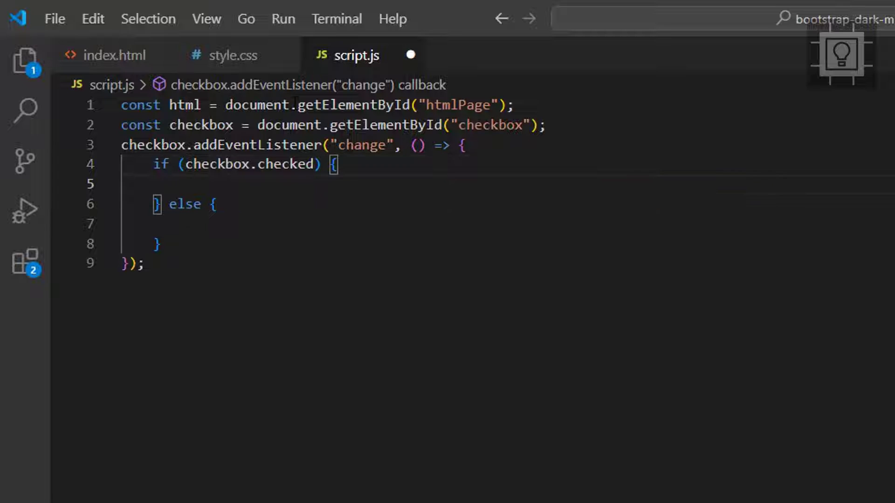
pyautogui.write('html.setAttribute')
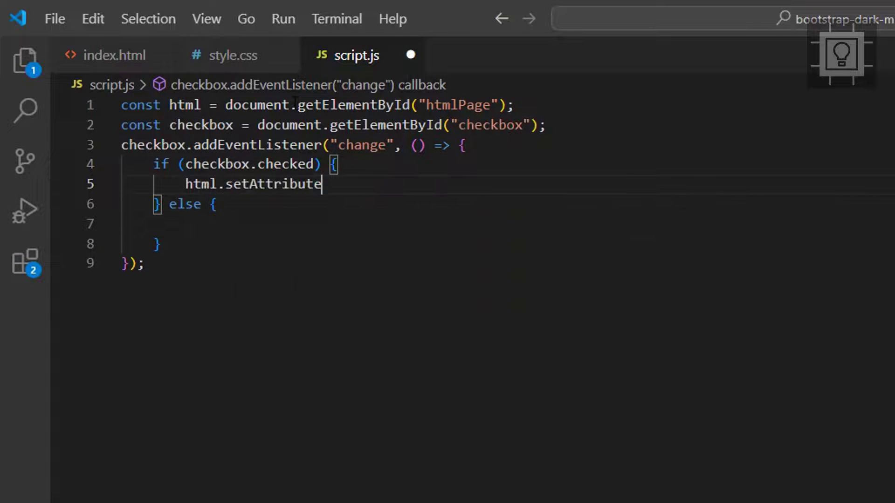
pyautogui.write('("data");')
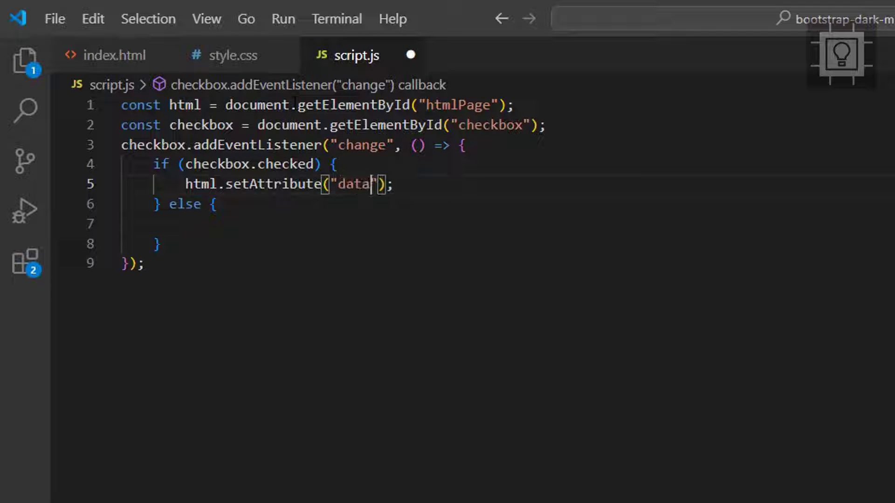
pyautogui.write('-bs-theme')
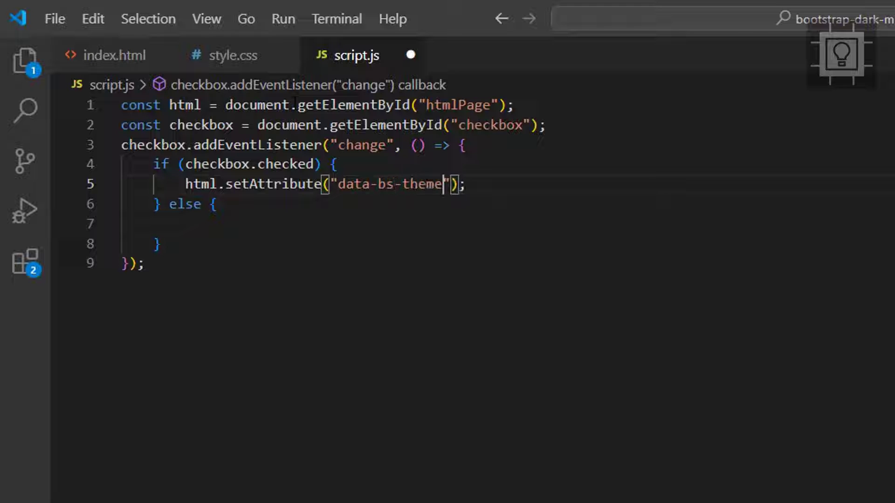
pyautogui.write(', "dark')
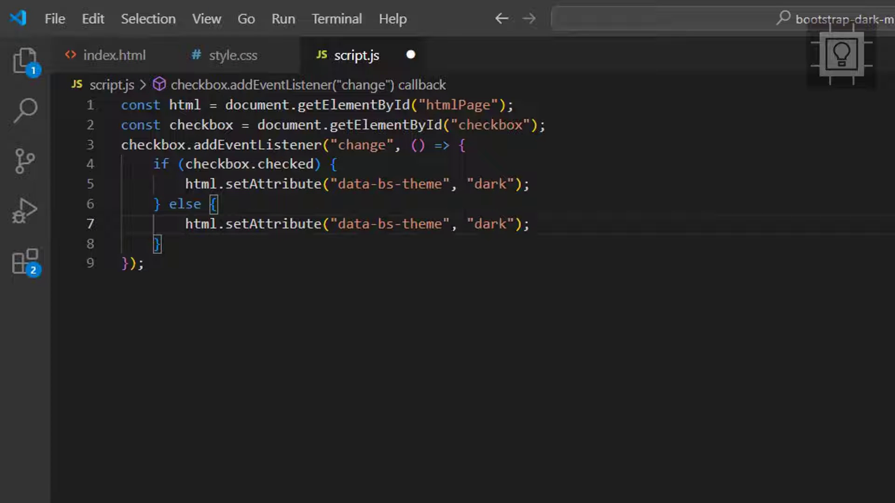
pyautogui.write('light')
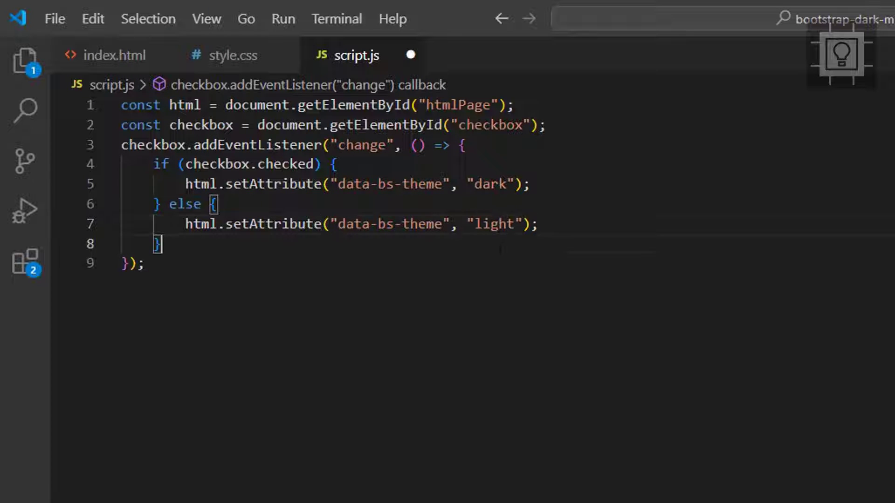
pyautogui.click(113, 55)
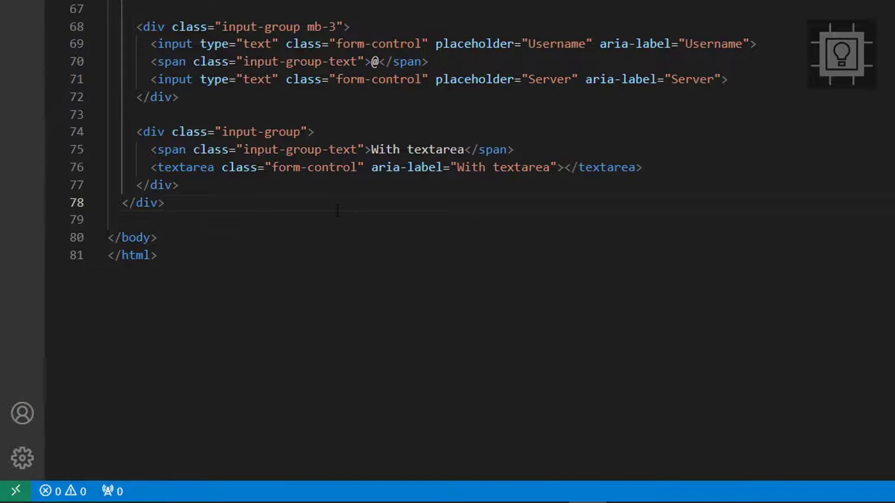
# Add a script tag sourcing script.js just before the closing body tag in index.html.
pyautogui.write('sc')
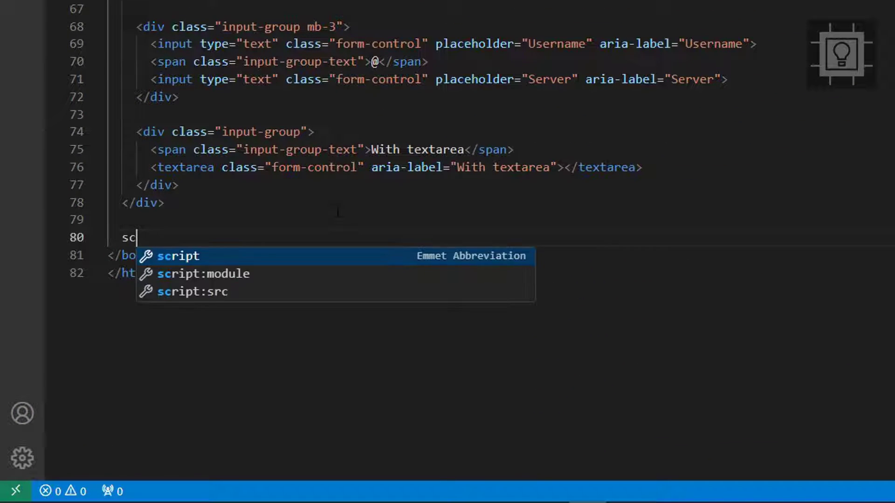
pyautogui.press('Tab')
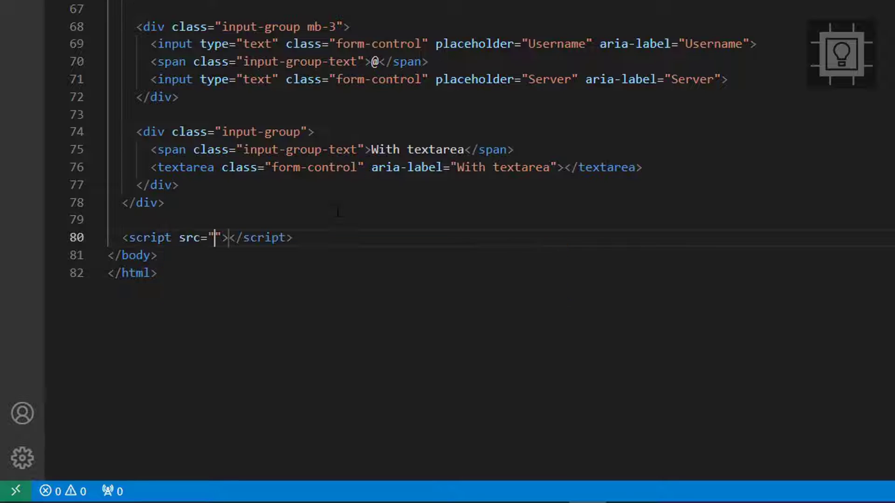
pyautogui.write('script.js')
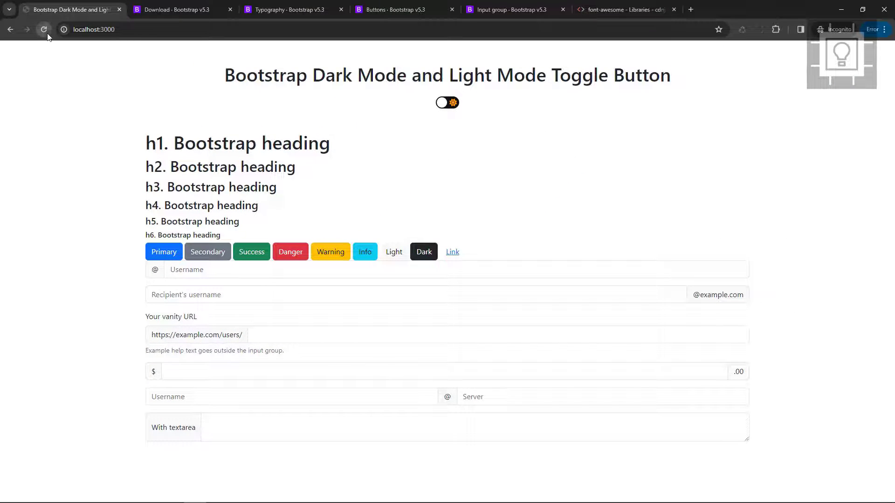
# Click the sun/moon switch repeatedly, confirming the page alternates dark and light and ends light.
pyautogui.click(447, 102)
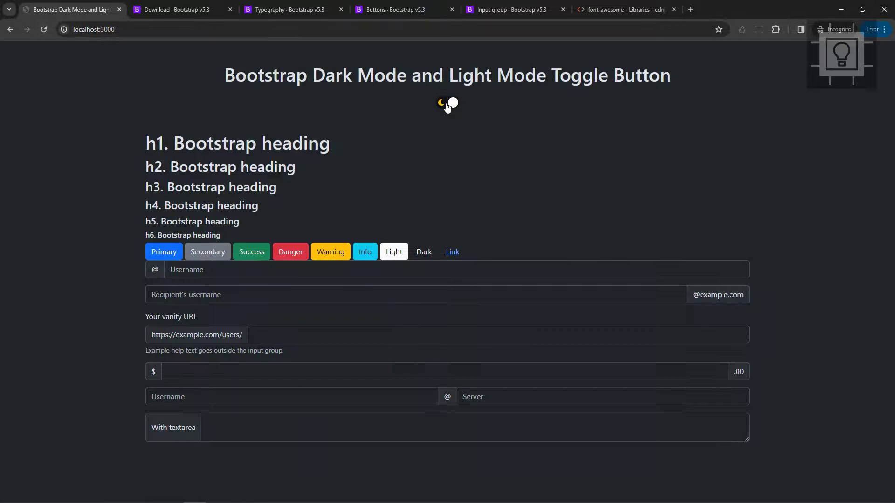
pyautogui.click(448, 104)
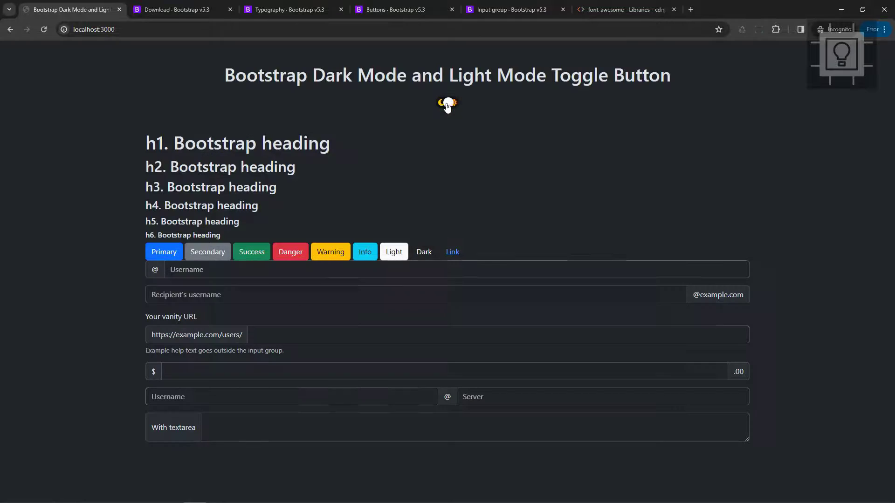
pyautogui.click(448, 103)
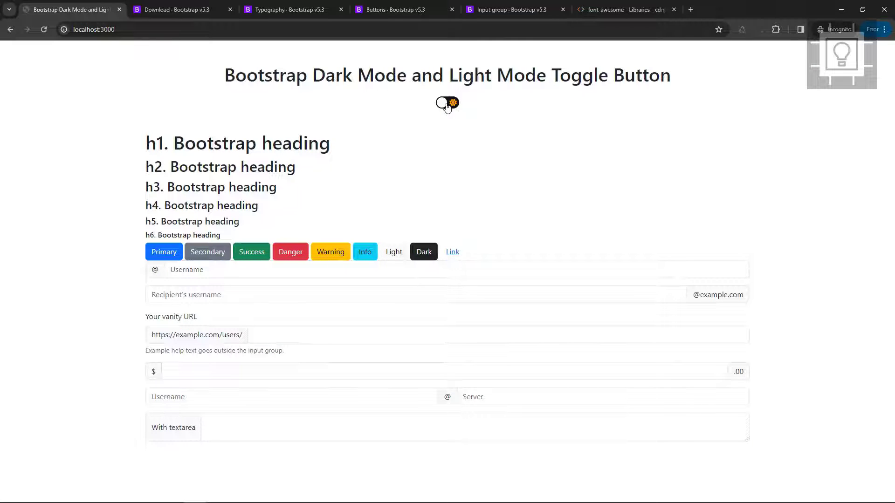
pyautogui.click(447, 103)
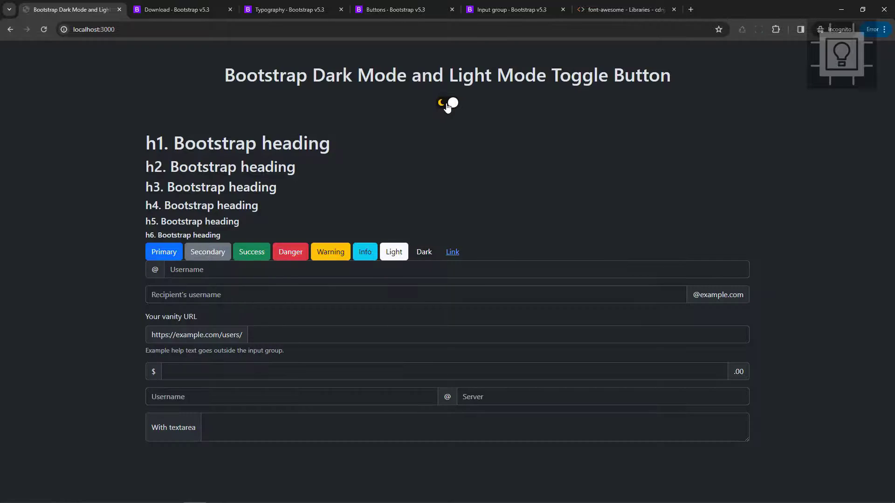
pyautogui.click(447, 104)
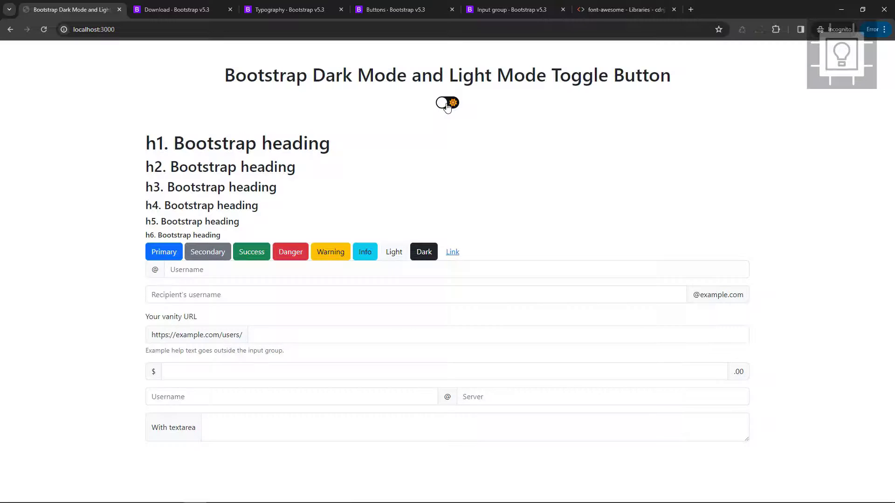